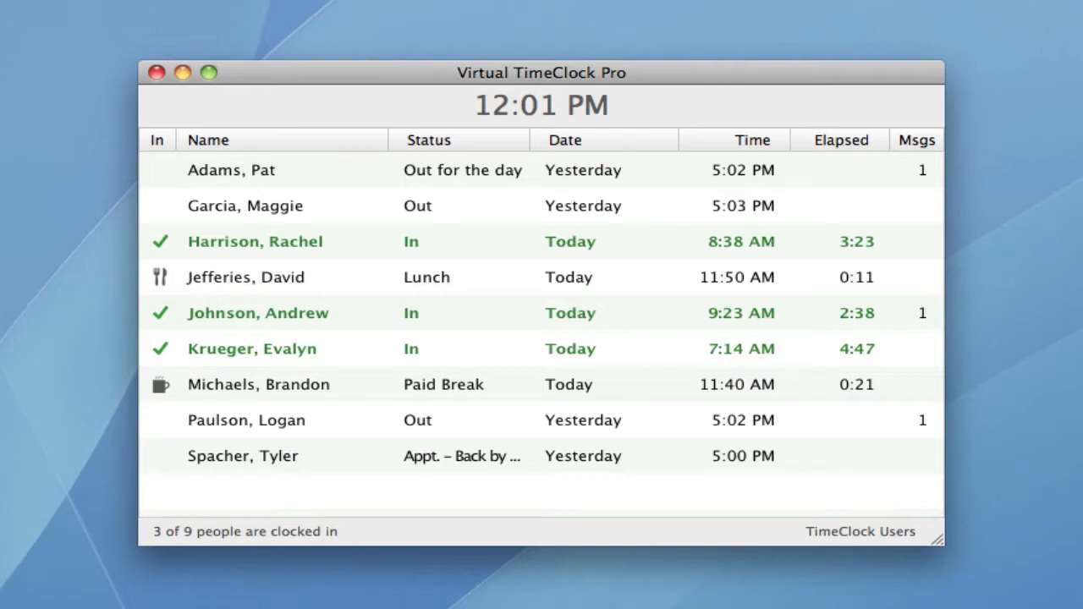
pyautogui.moveTo(489, 299)
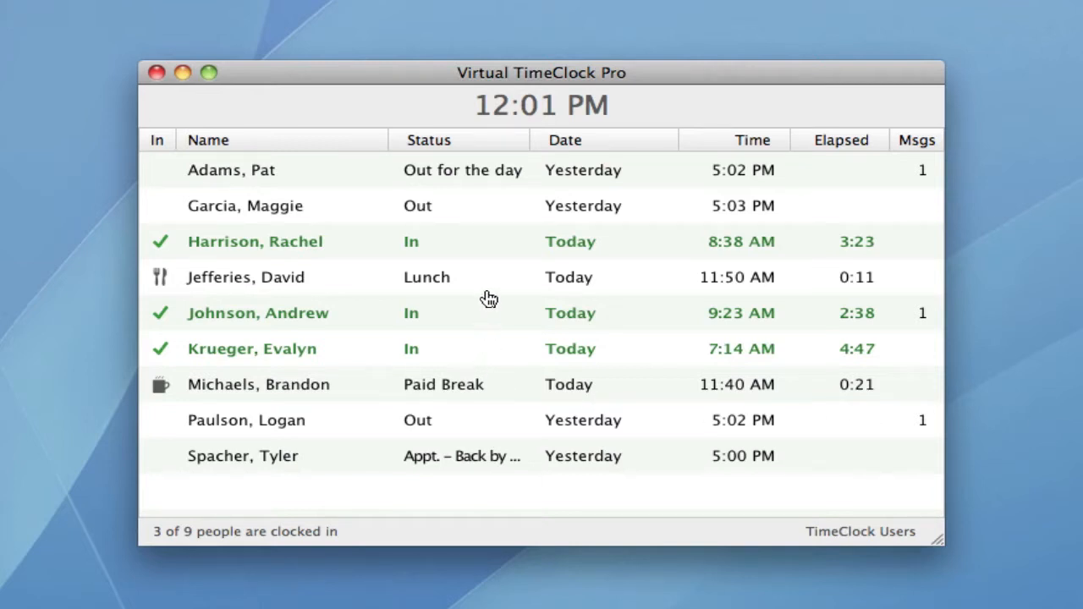
pyautogui.moveTo(491, 201)
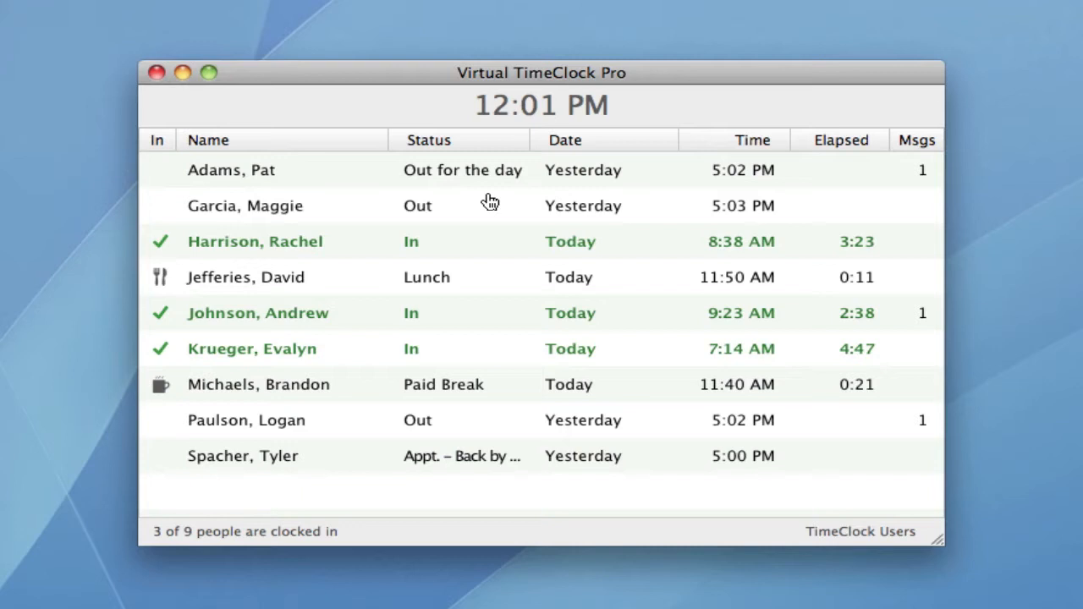
pyautogui.moveTo(480, 205)
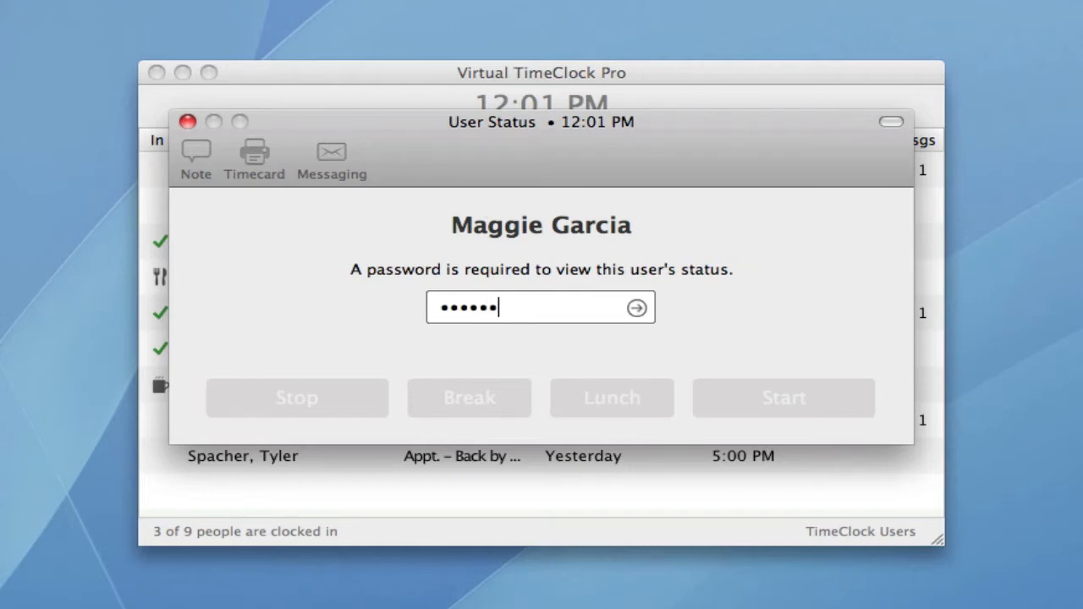
pyautogui.click(637, 308)
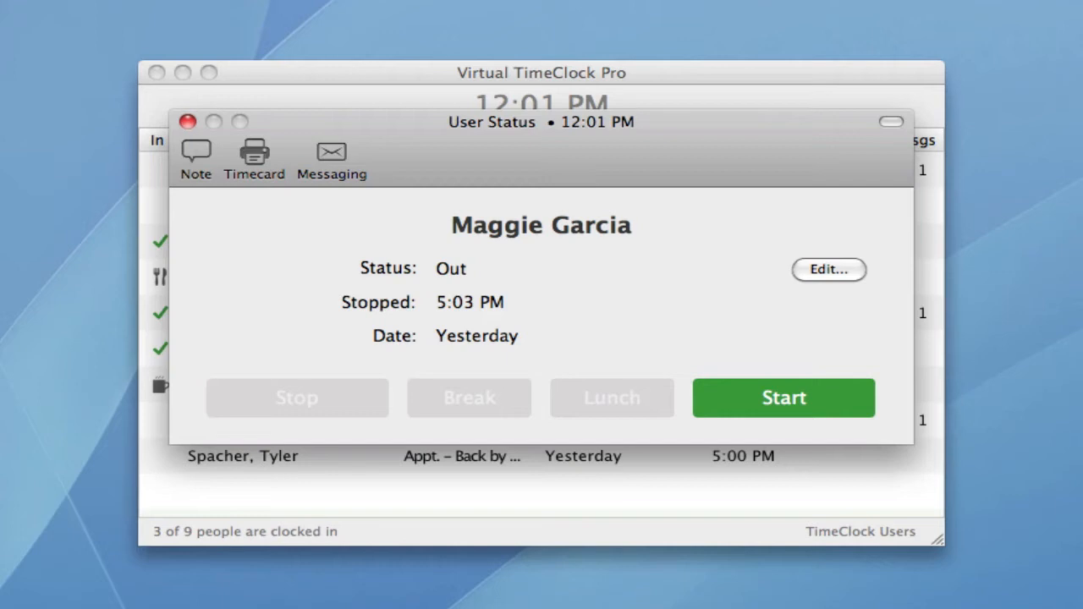
pyautogui.moveTo(725, 399)
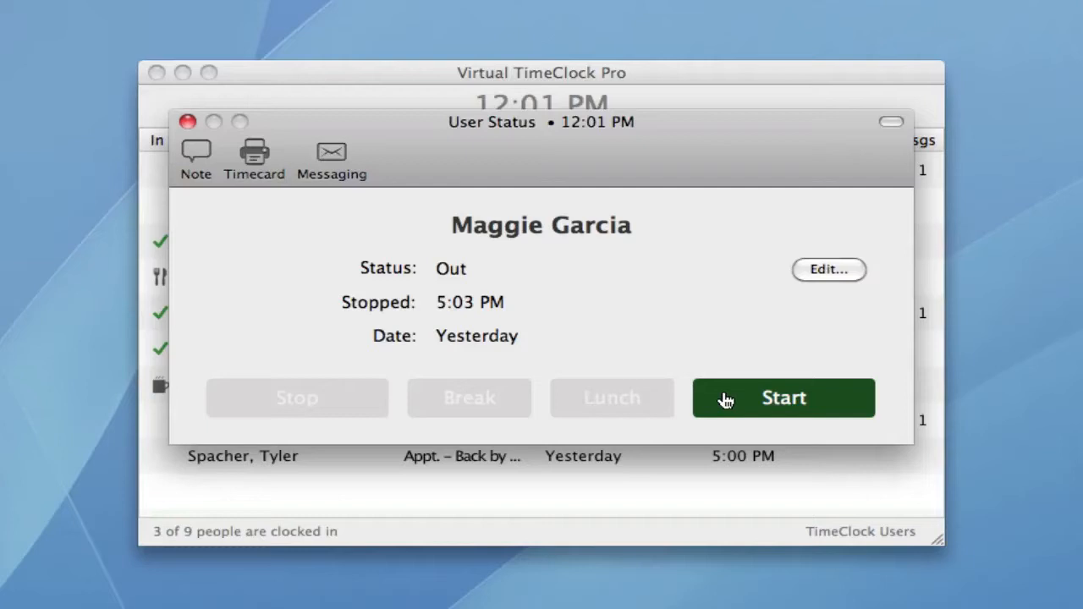
pyautogui.click(783, 398)
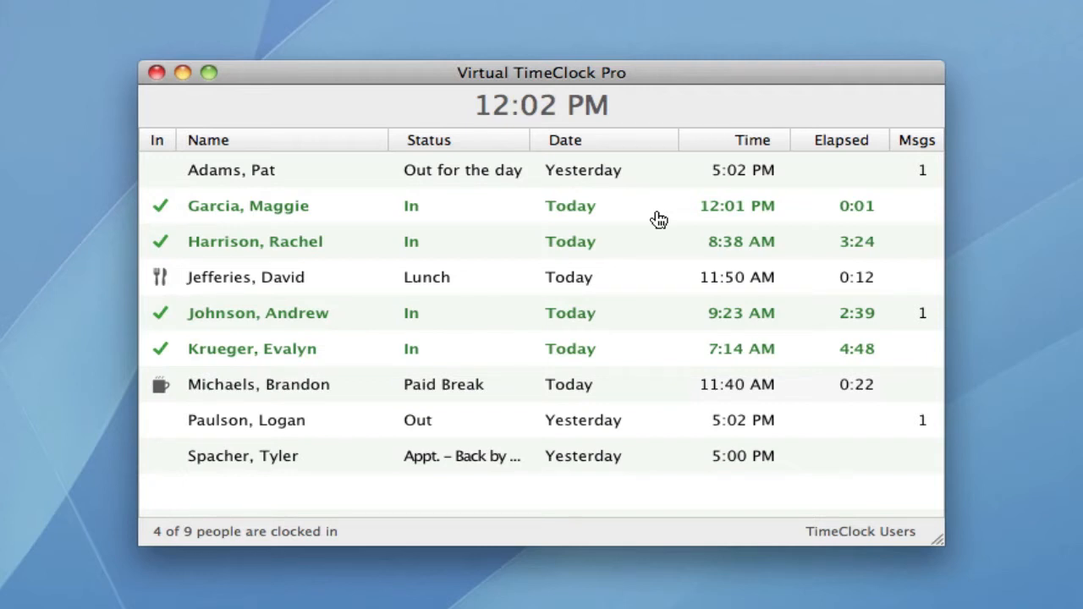
pyautogui.moveTo(648, 220)
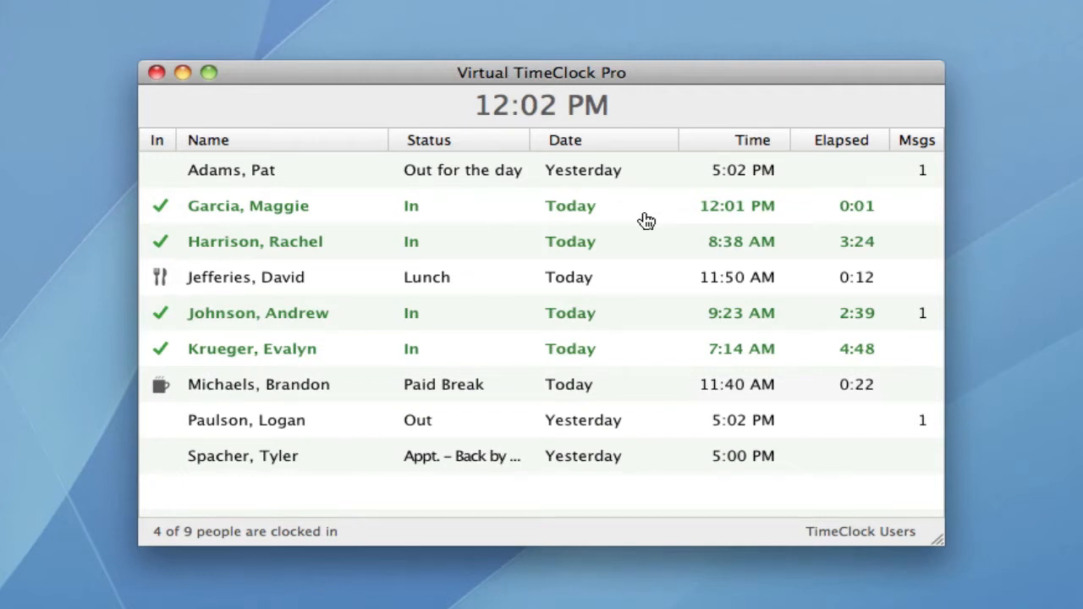
pyautogui.moveTo(477, 220)
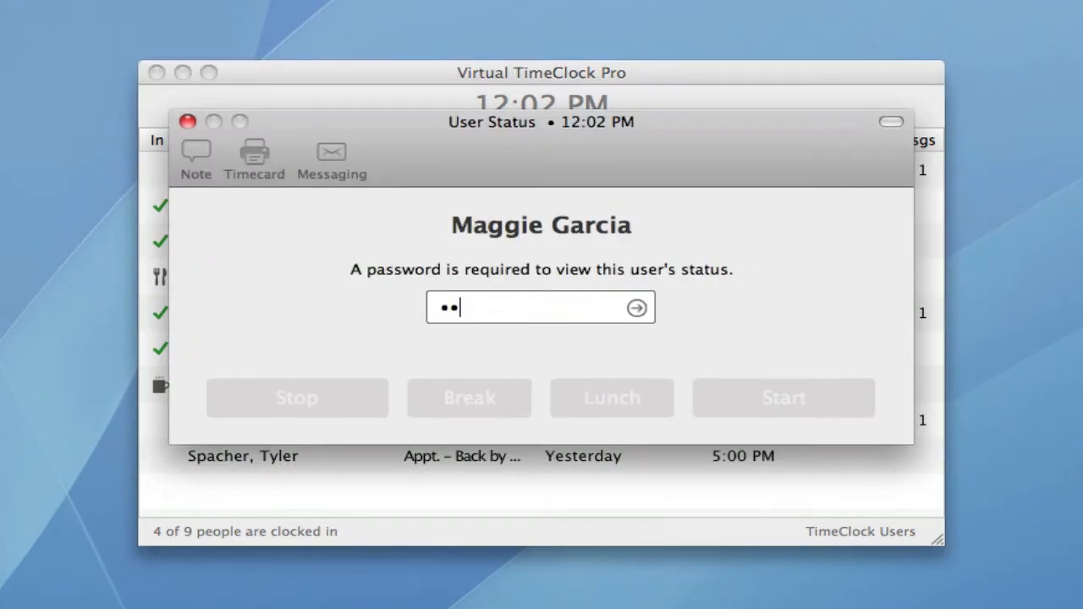
pyautogui.click(636, 307)
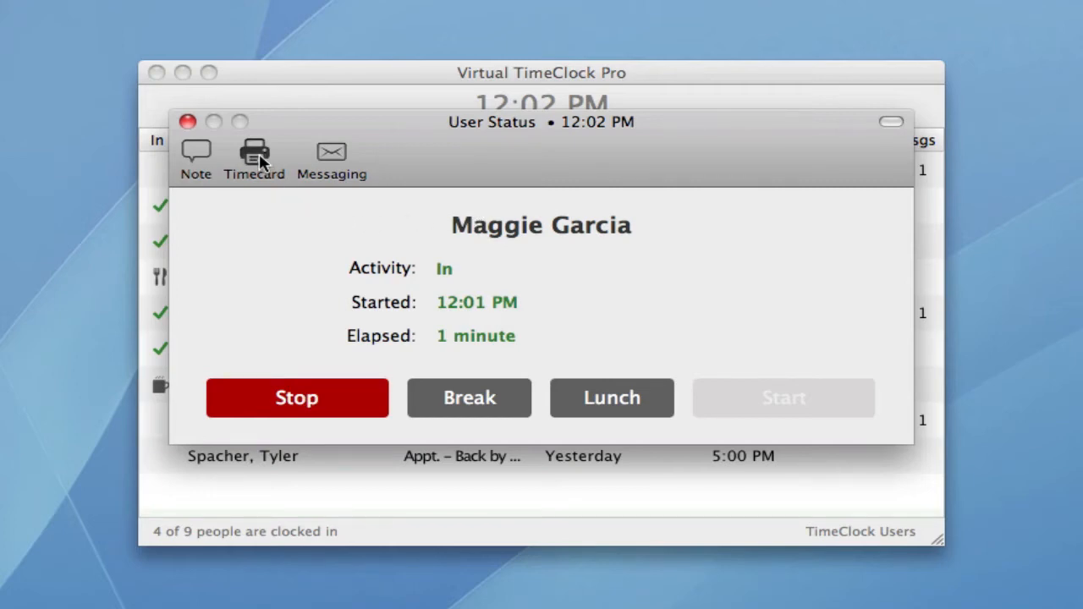
pyautogui.click(254, 159)
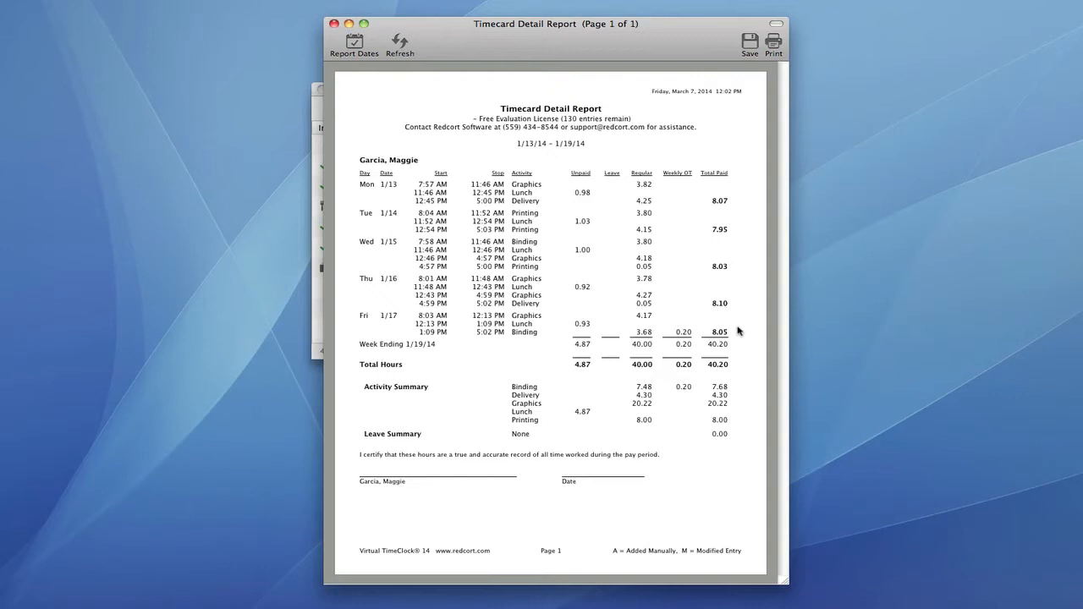
pyautogui.moveTo(402, 97)
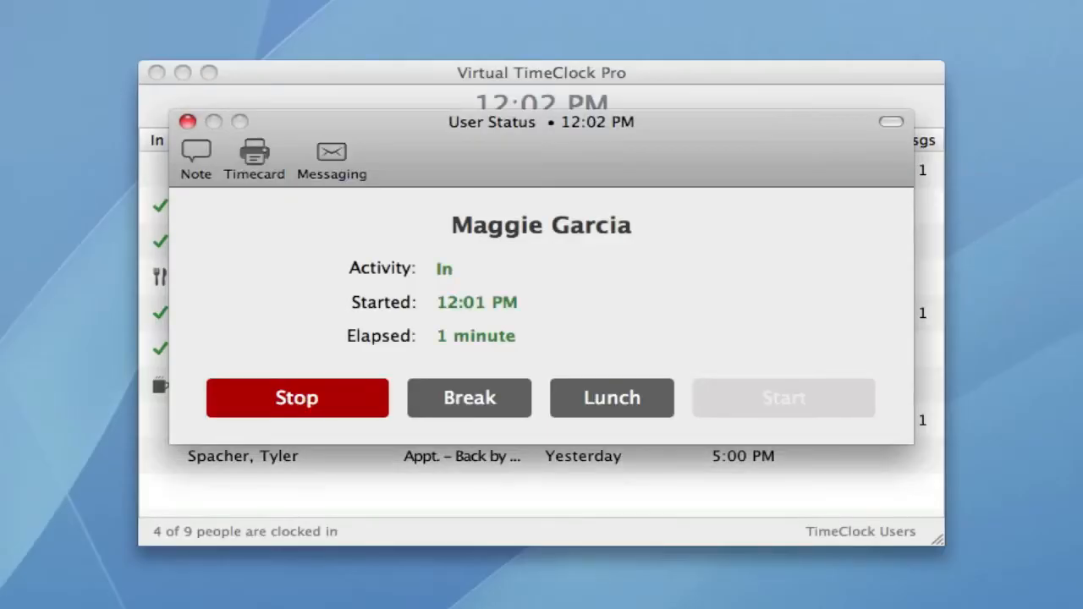
pyautogui.click(187, 121)
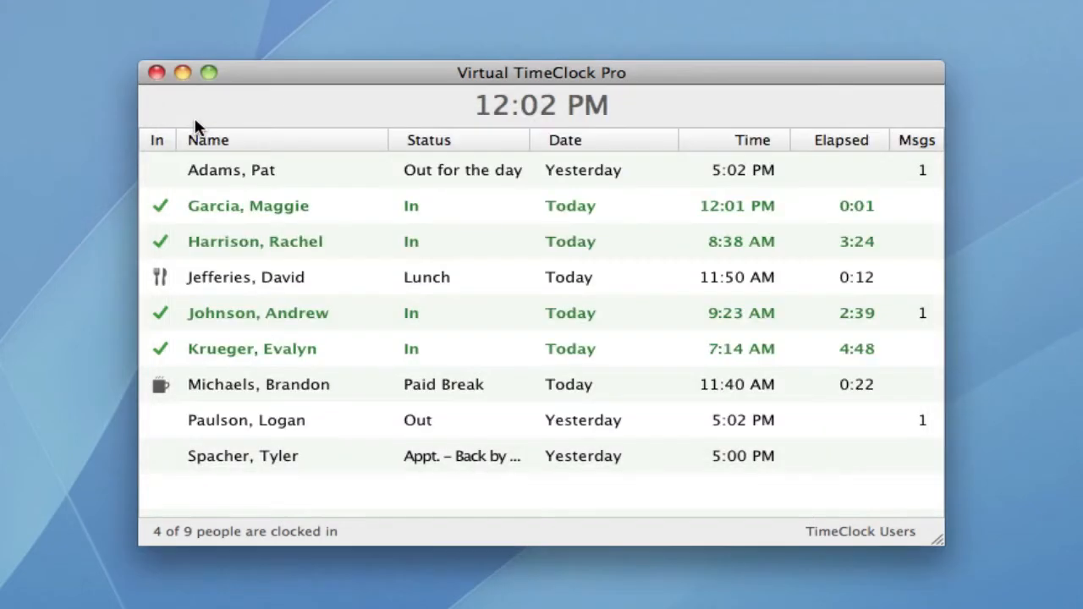
pyautogui.moveTo(347, 209)
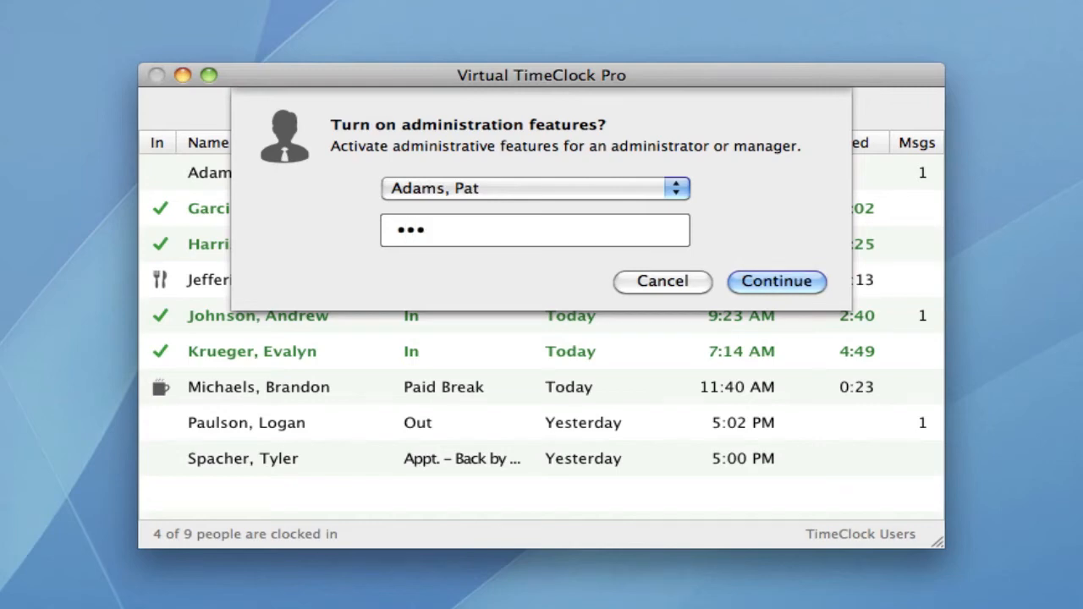
pyautogui.click(776, 281)
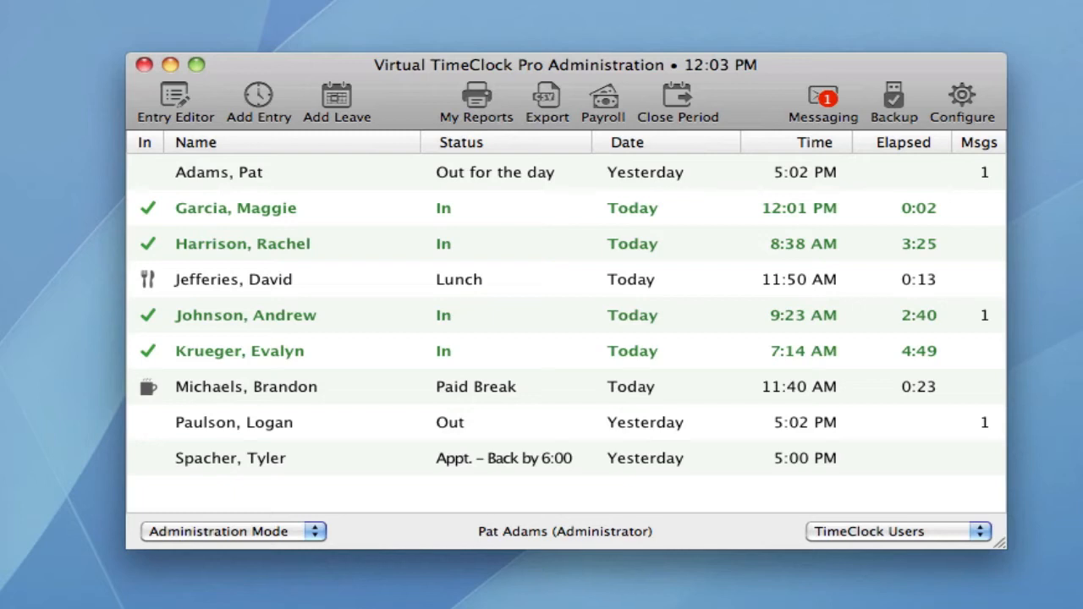
pyautogui.moveTo(723, 214)
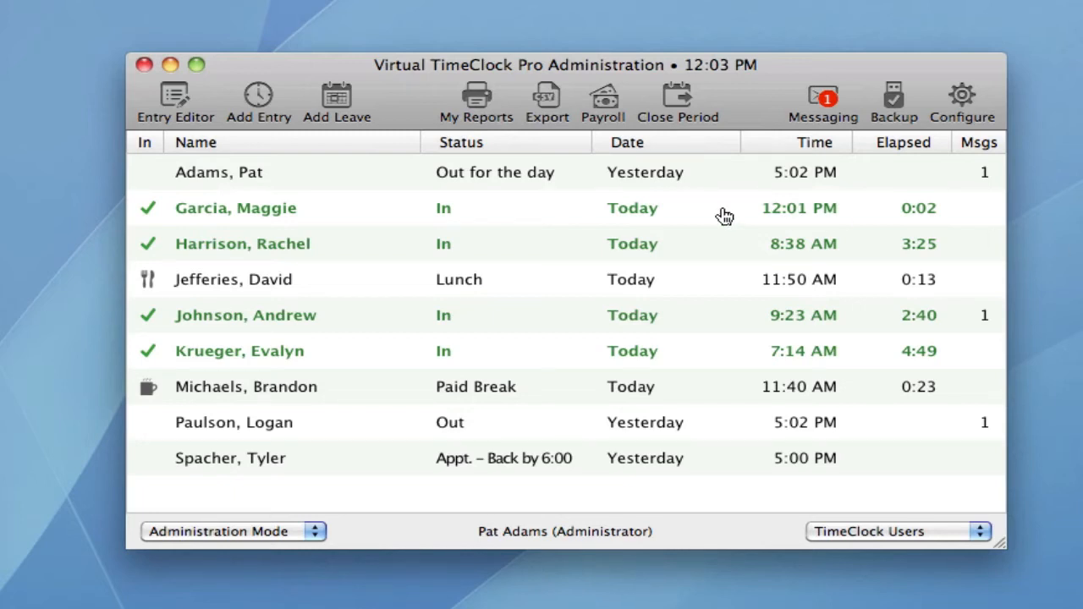
pyautogui.click(258, 98)
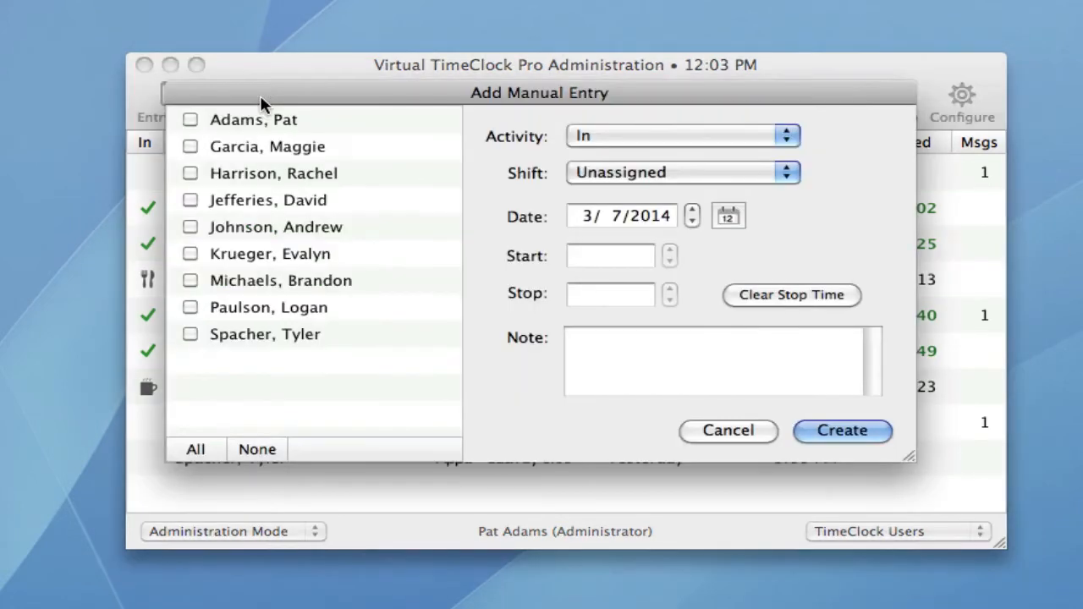
pyautogui.click(190, 307)
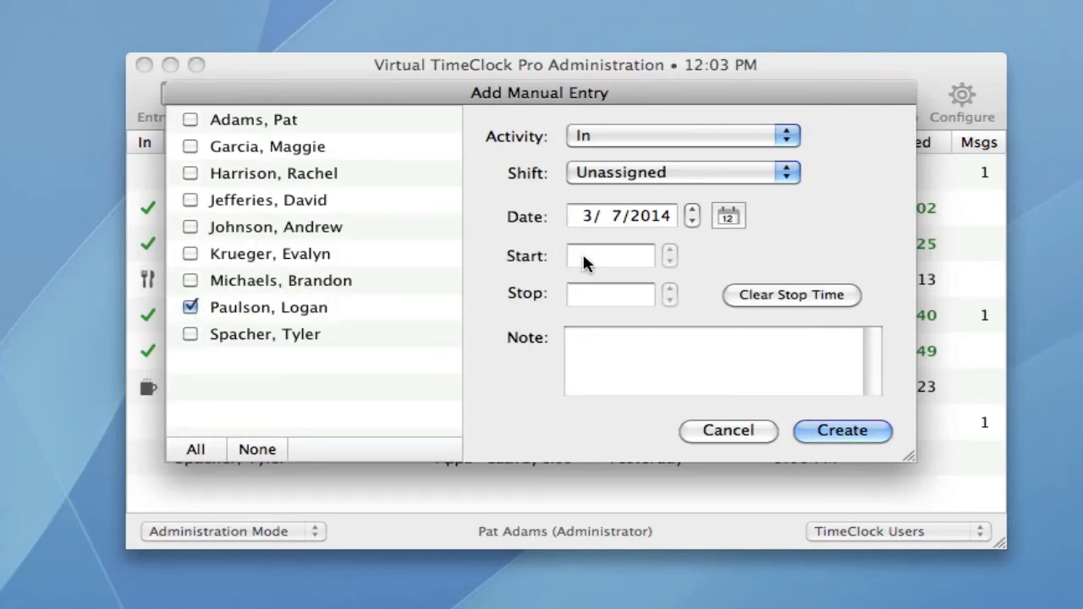
pyautogui.click(609, 255)
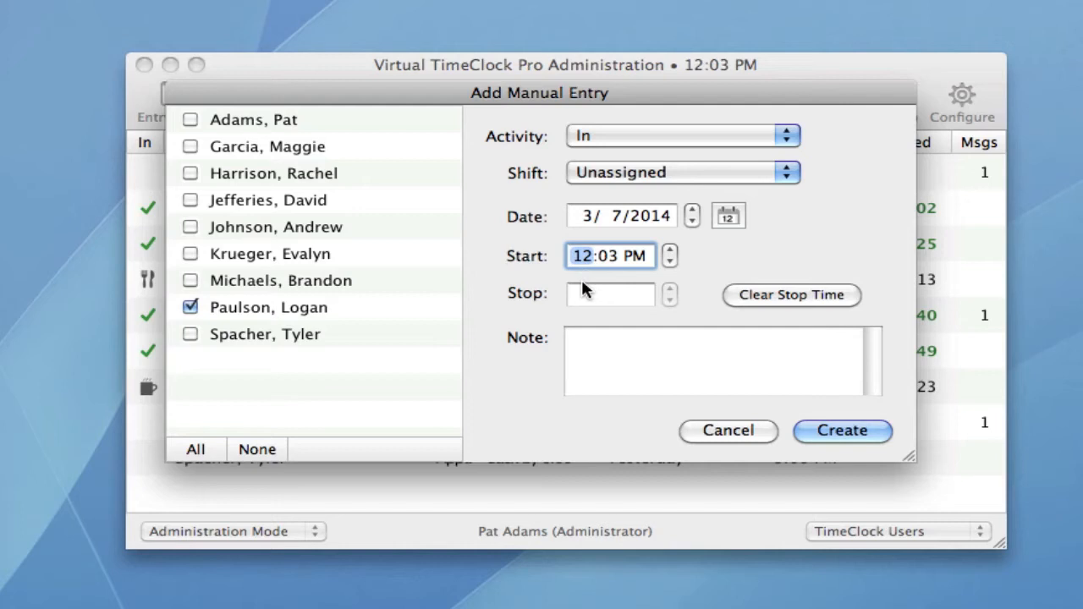
pyautogui.write('8:00 PM')
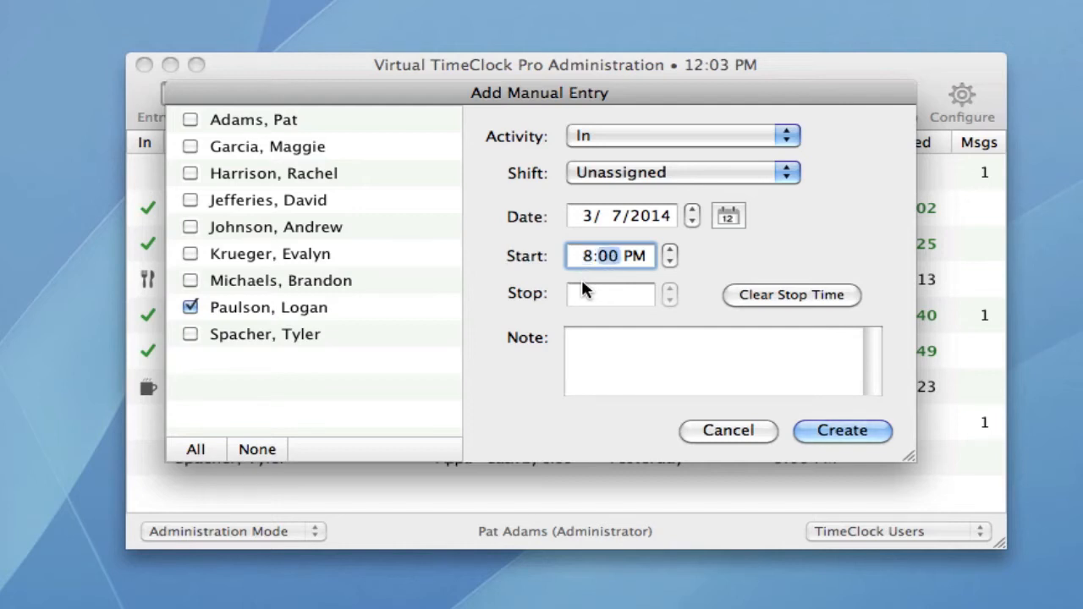
pyautogui.click(669, 262)
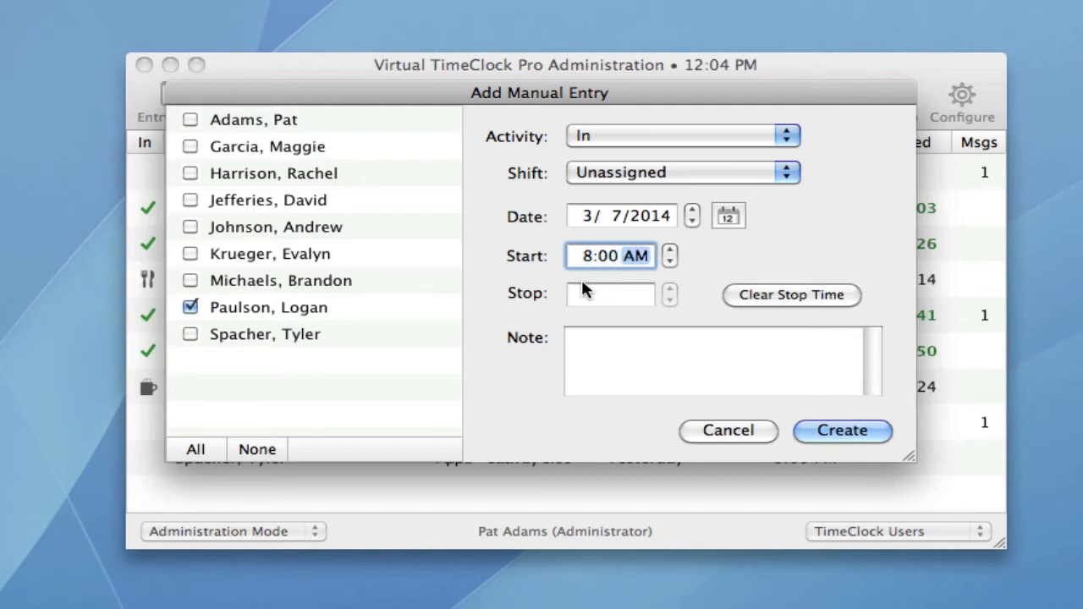
pyautogui.click(841, 431)
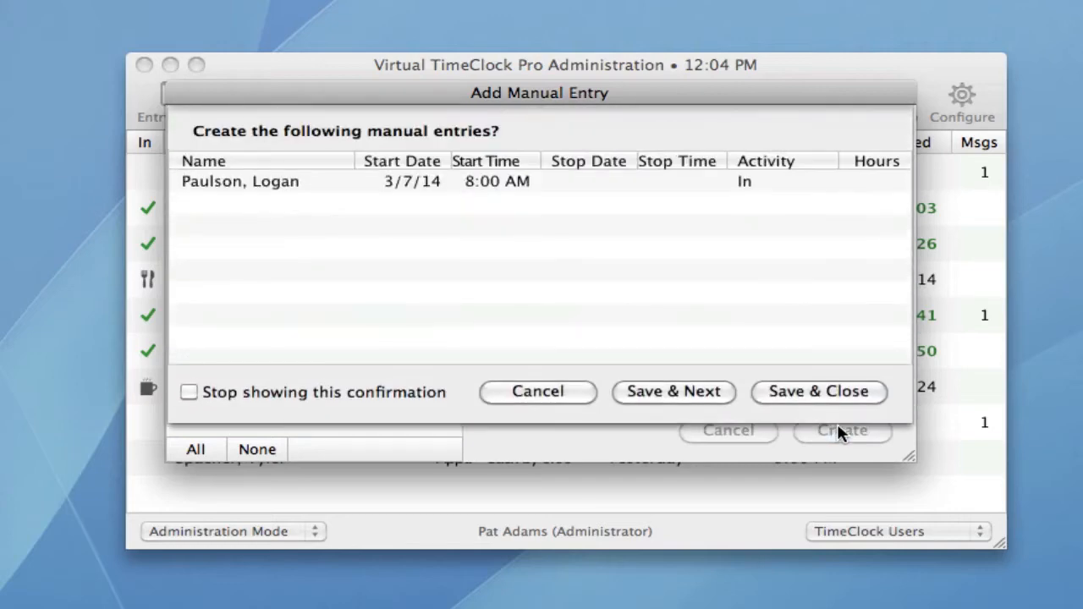
pyautogui.click(818, 391)
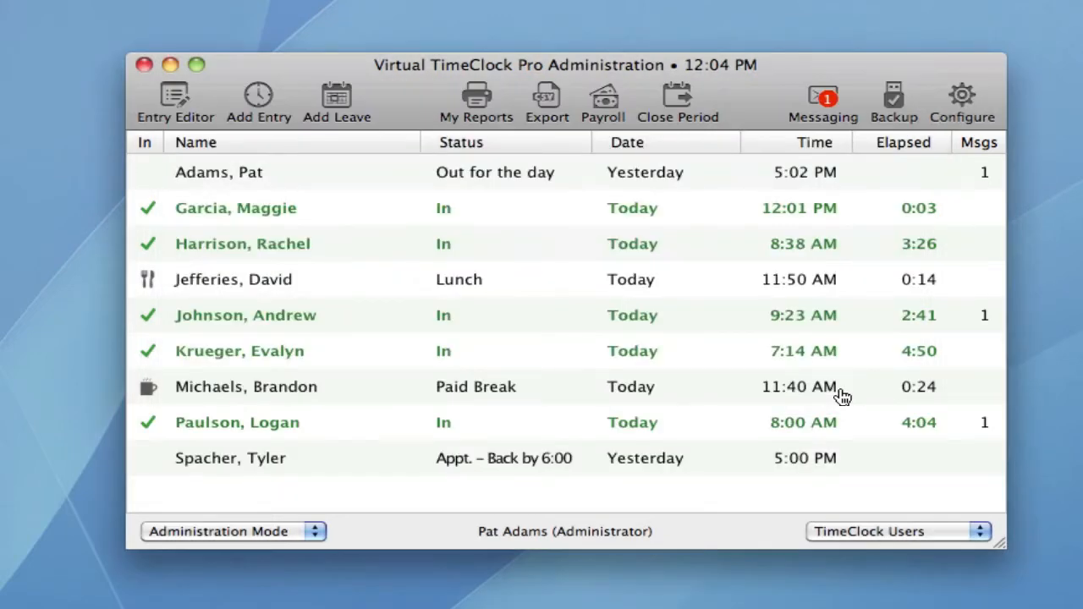
pyautogui.moveTo(740, 430)
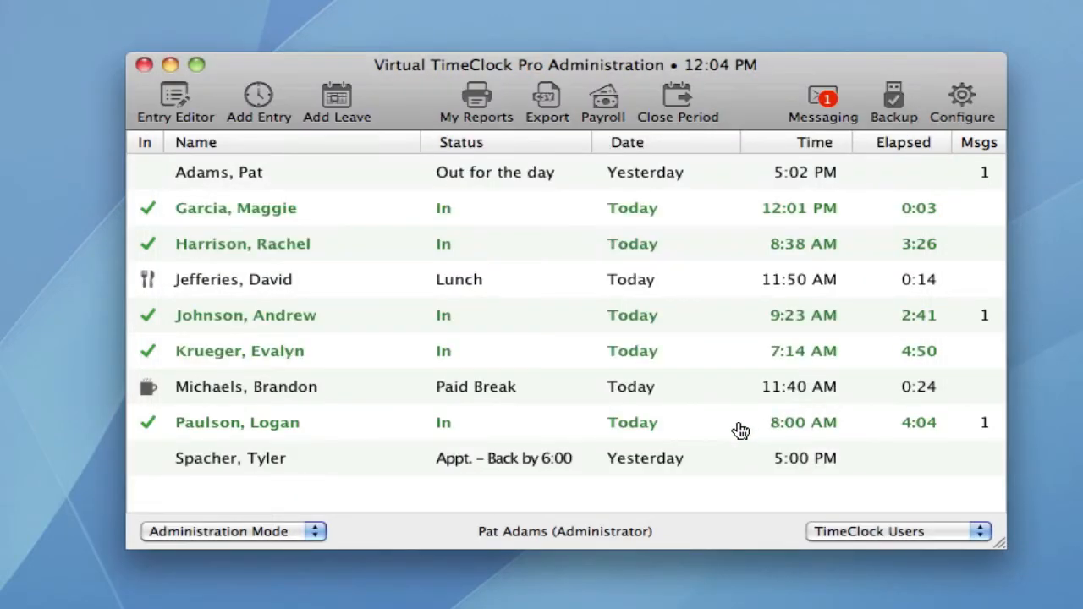
pyautogui.moveTo(691, 410)
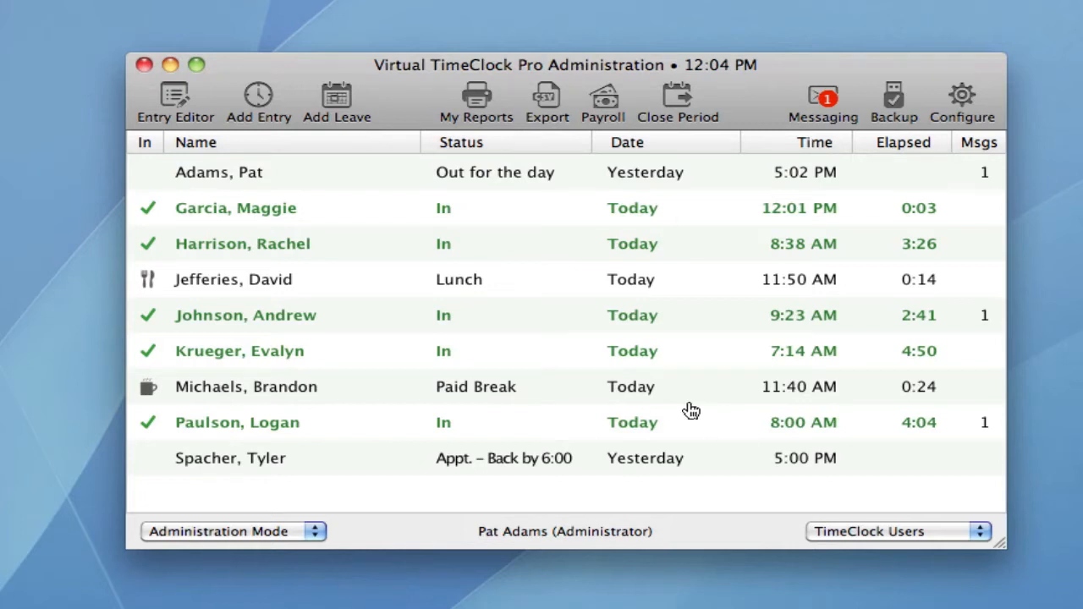
# Step: Run the Timecard Detail report for 1/13–1/19/14 and page through it
pyautogui.click(475, 101)
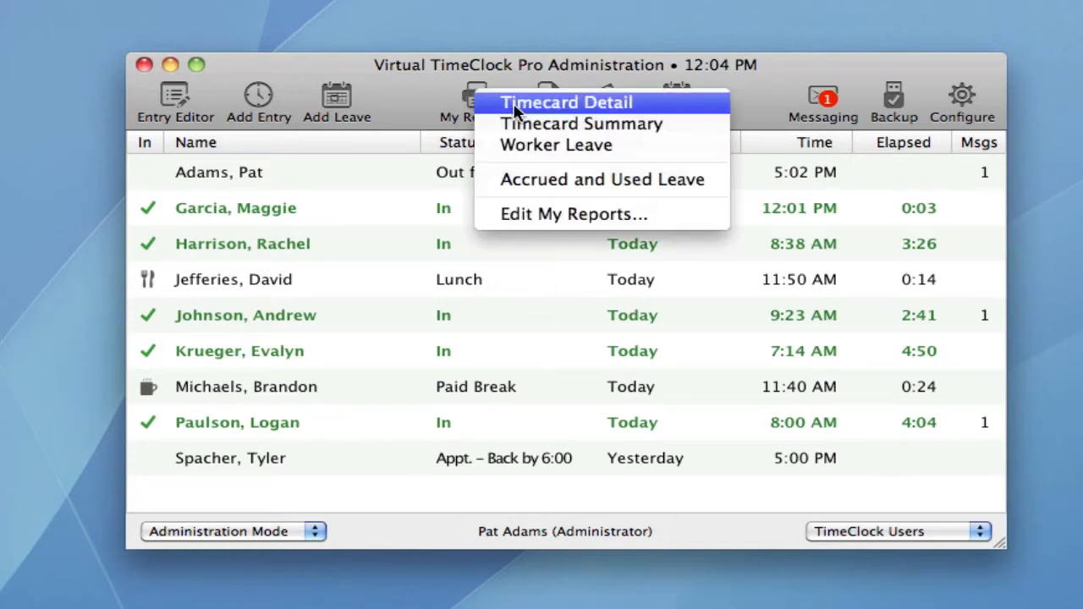
pyautogui.click(566, 102)
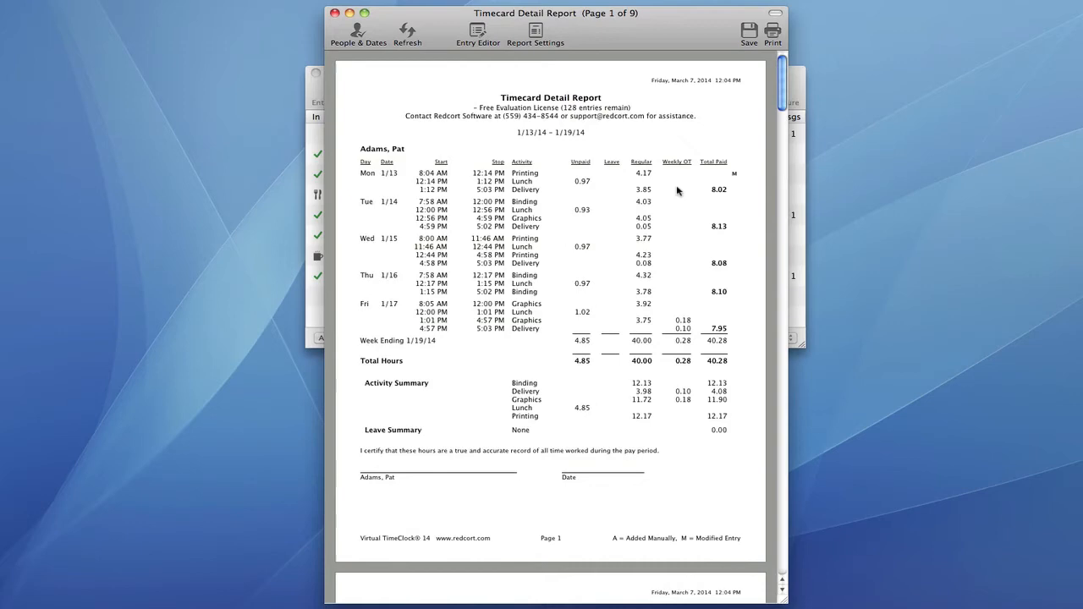
pyautogui.scroll(-3)
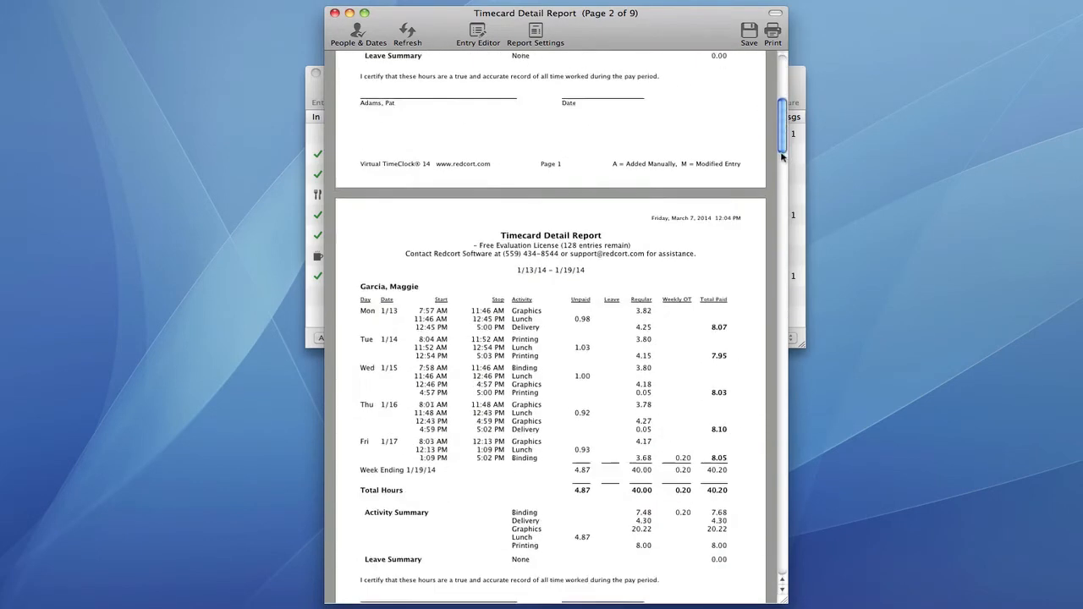
pyautogui.scroll(-3)
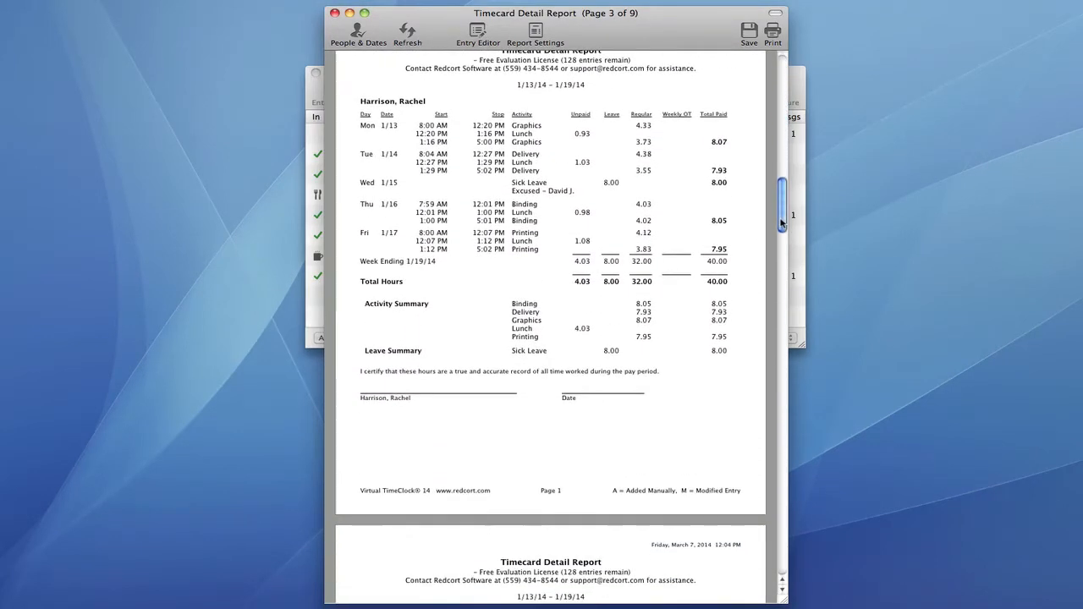
pyautogui.scroll(3)
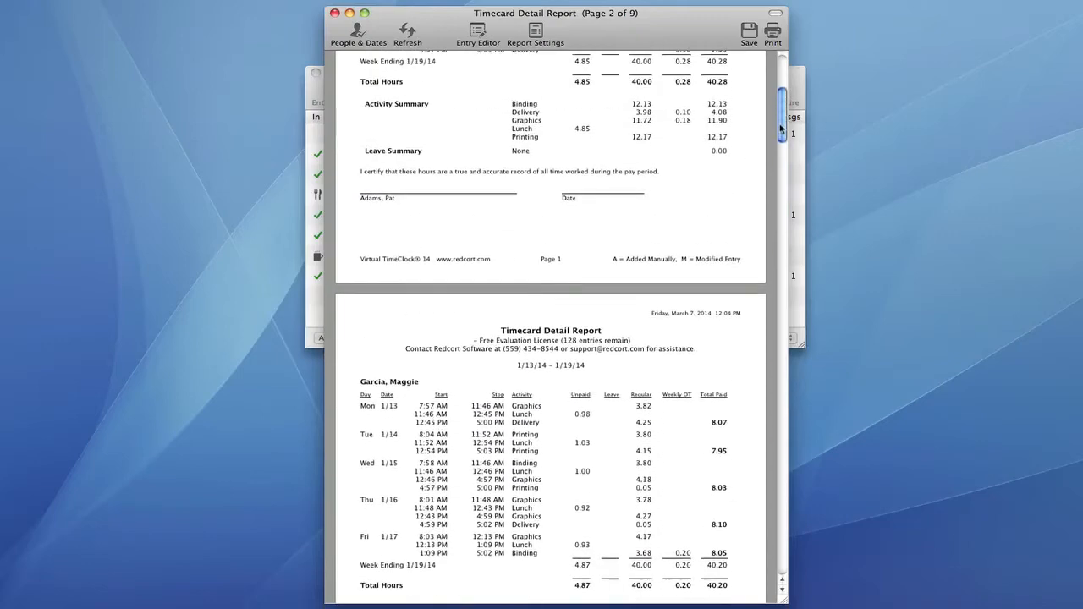
pyautogui.scroll(3)
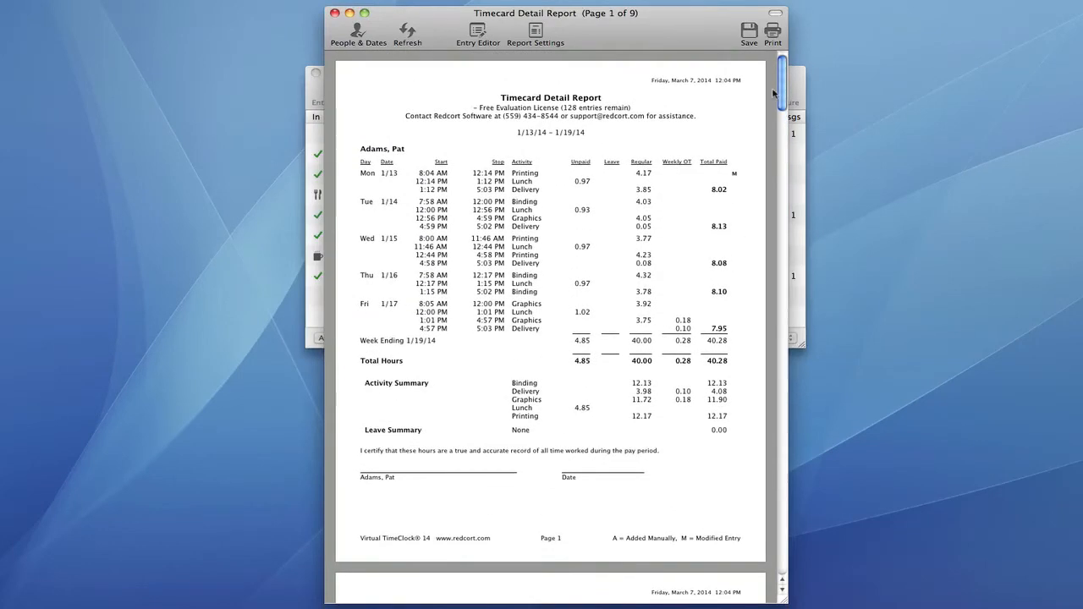
pyautogui.click(478, 34)
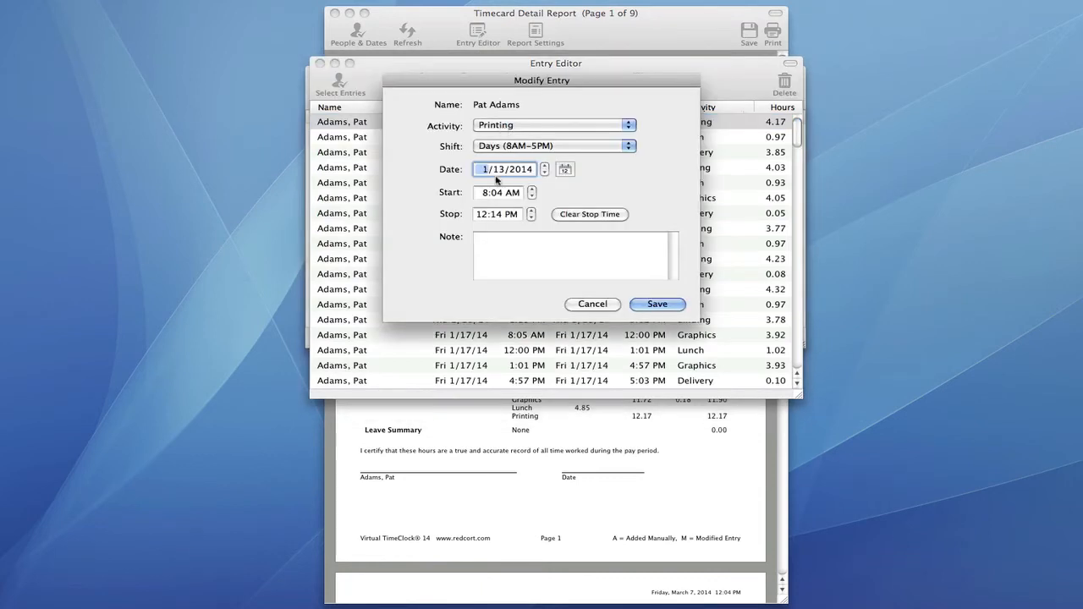
pyautogui.click(499, 192)
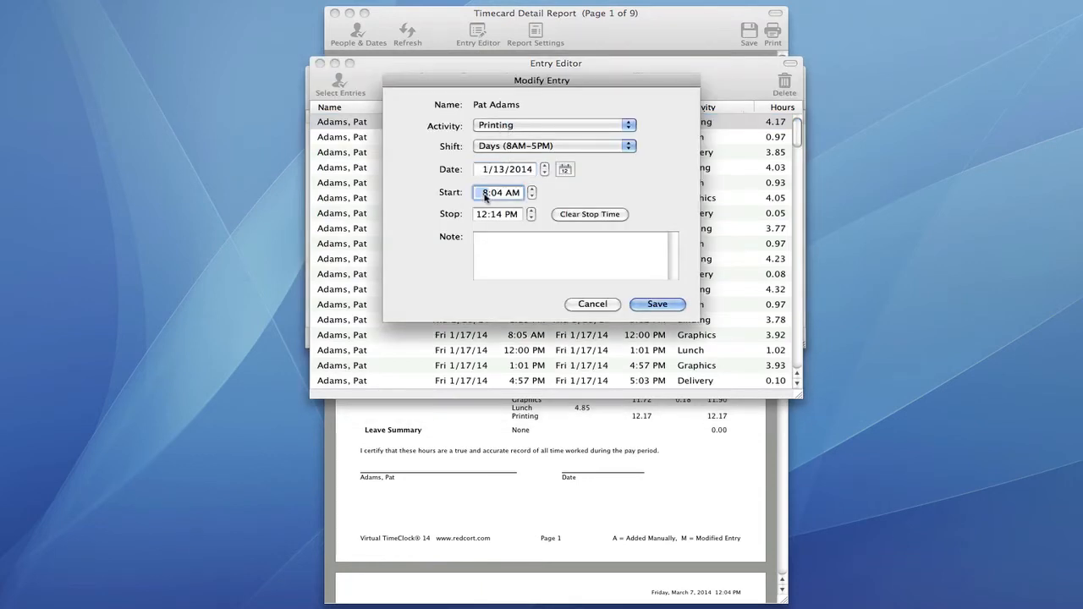
pyautogui.click(532, 196)
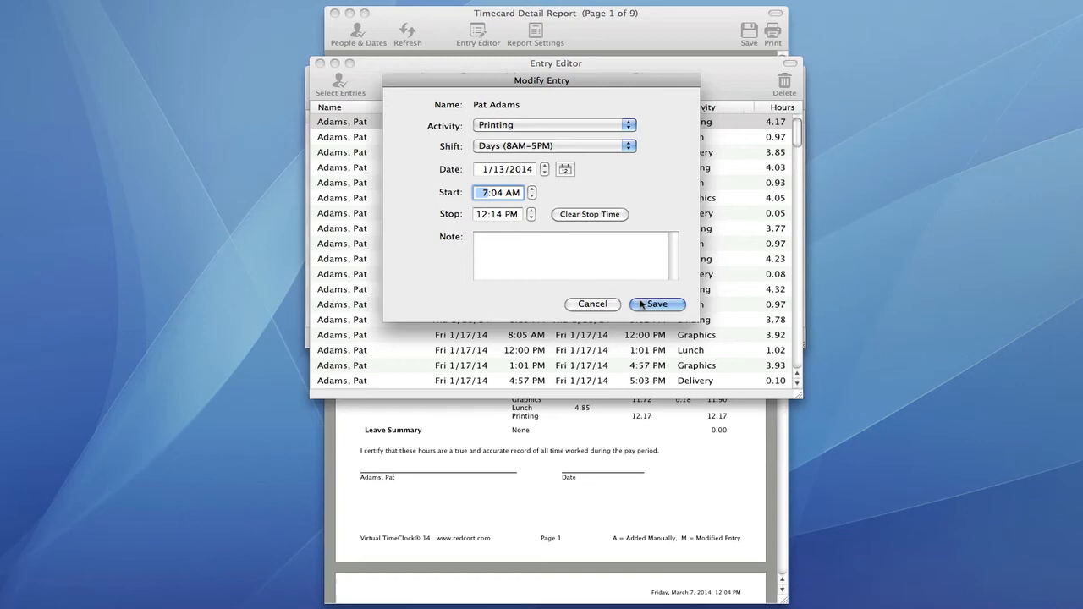
pyautogui.click(657, 304)
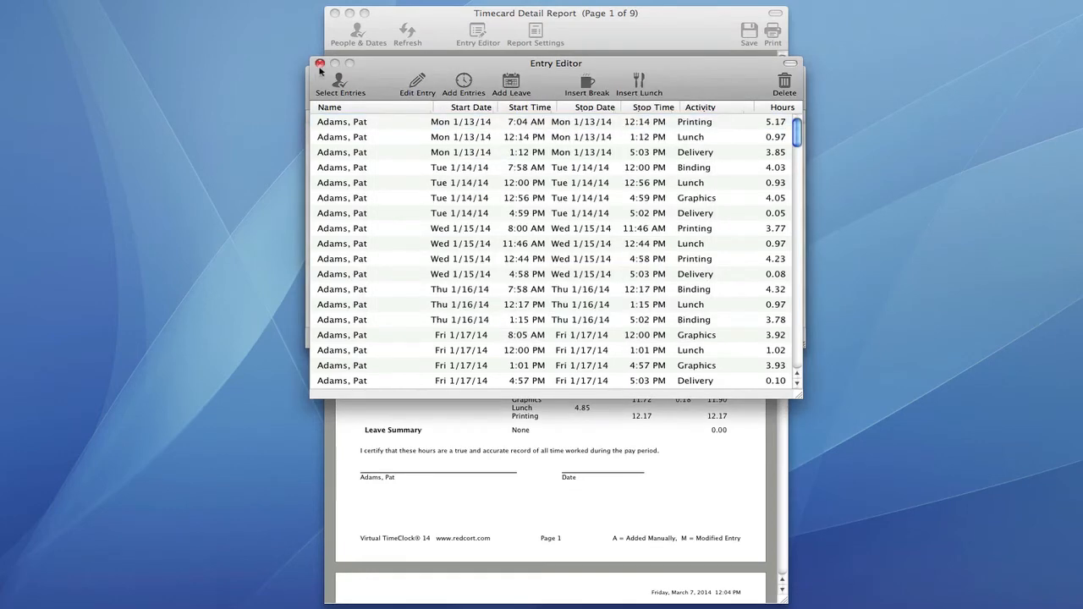
pyautogui.click(320, 63)
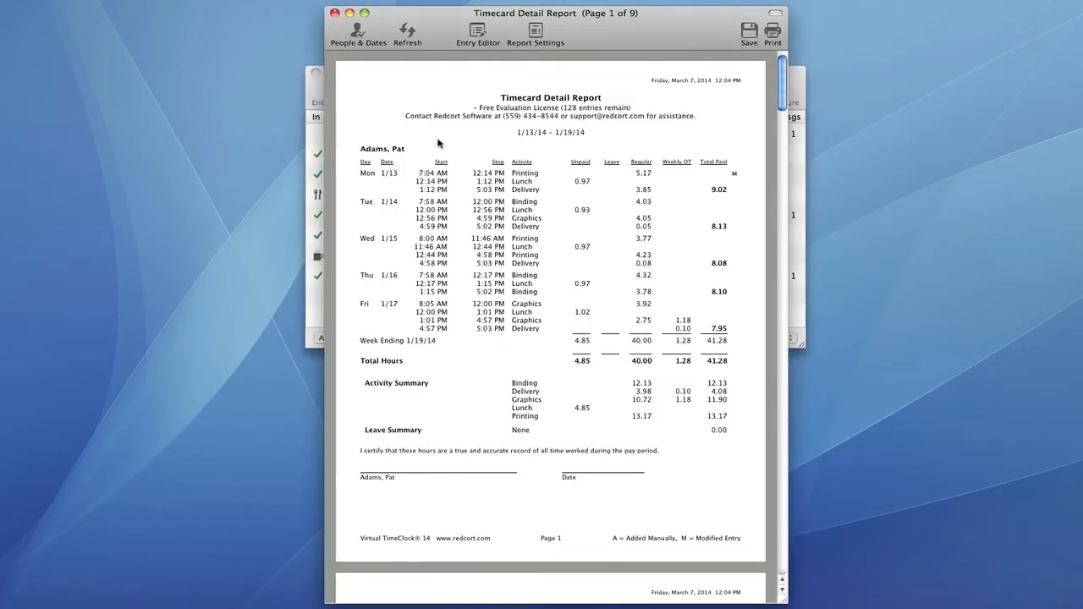
pyautogui.moveTo(368, 56)
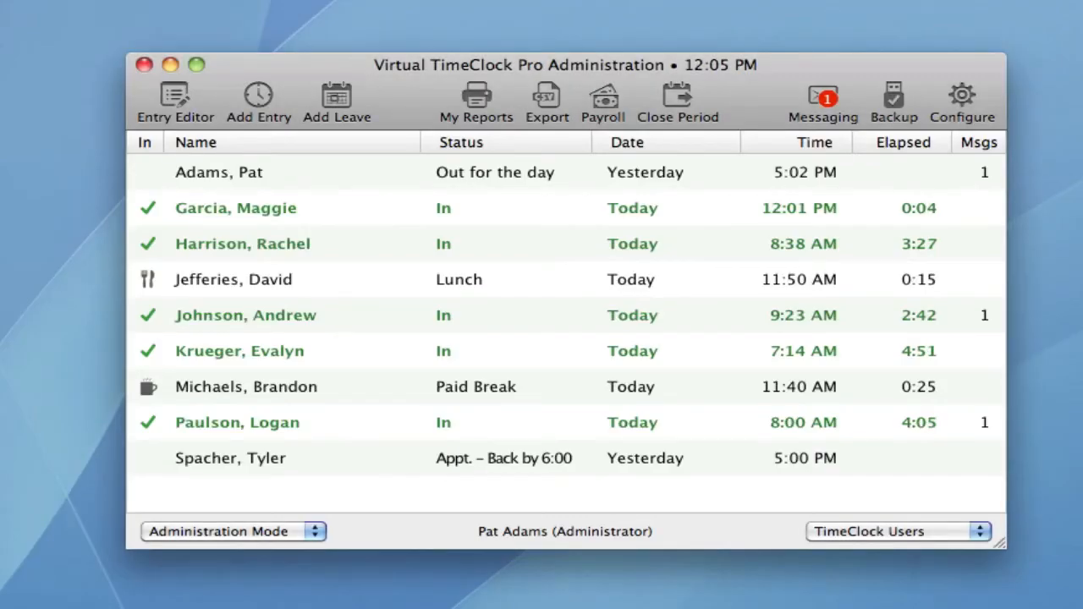
pyautogui.moveTo(343, 48)
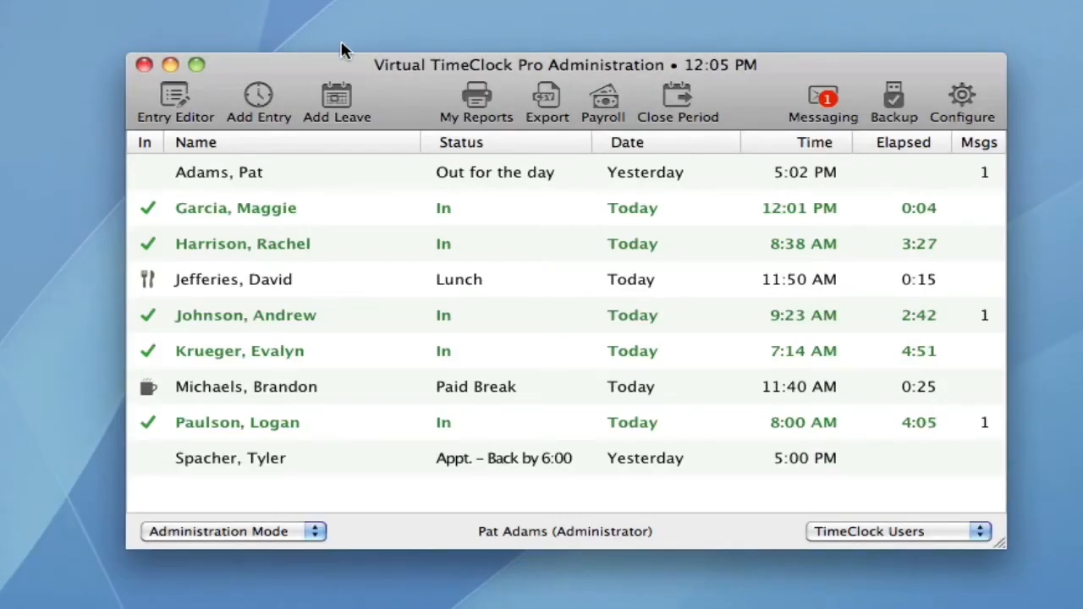
# Step: View the Timecard Summary Report for 1/13–1/19/14 totaling 361.48 hours, then close it
pyautogui.click(476, 101)
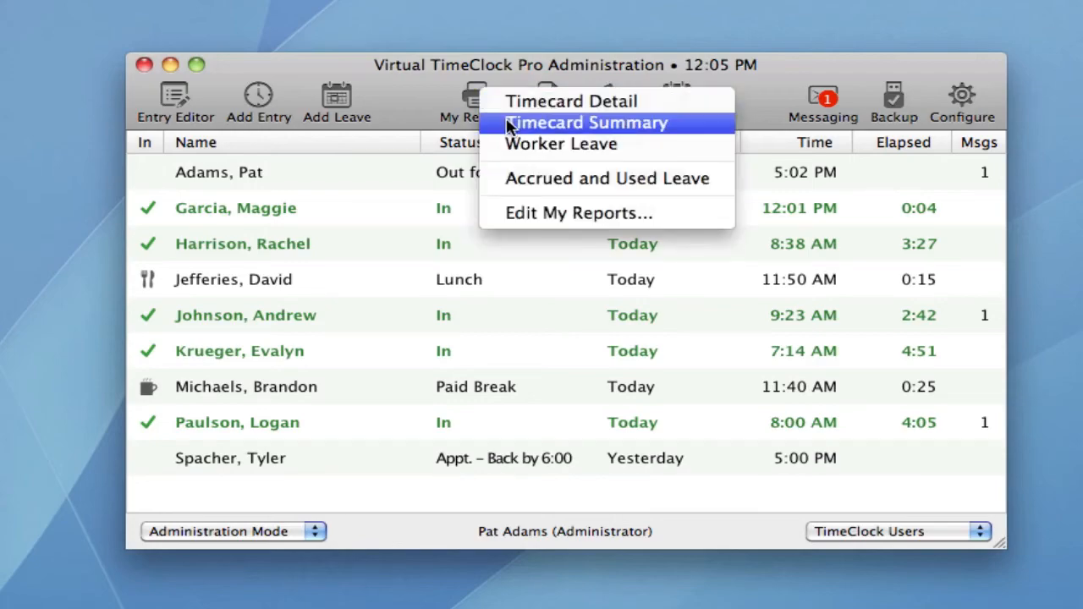
pyautogui.click(585, 123)
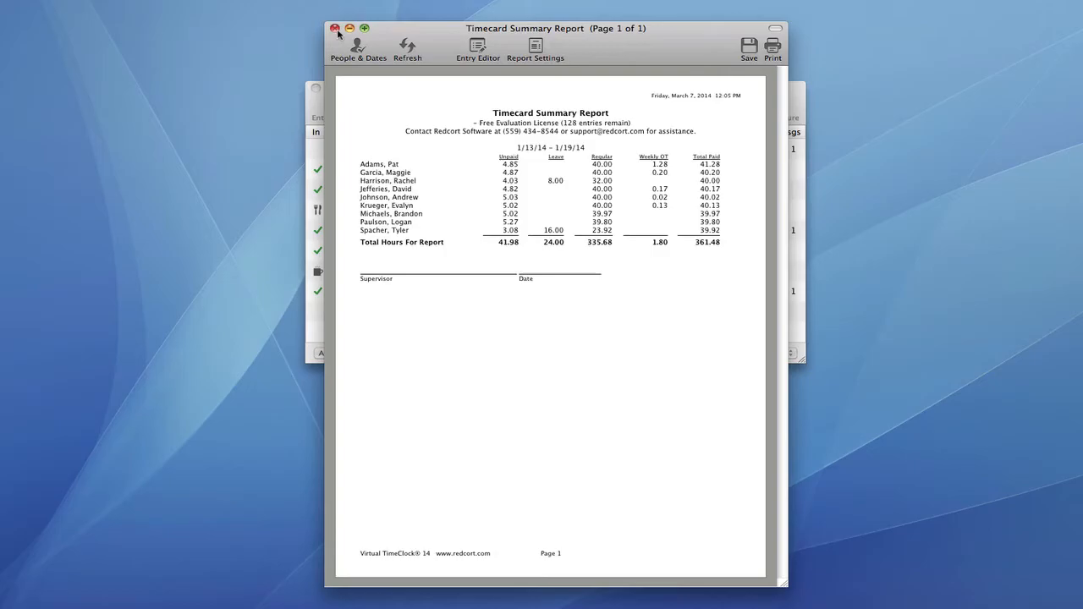
pyautogui.click(336, 28)
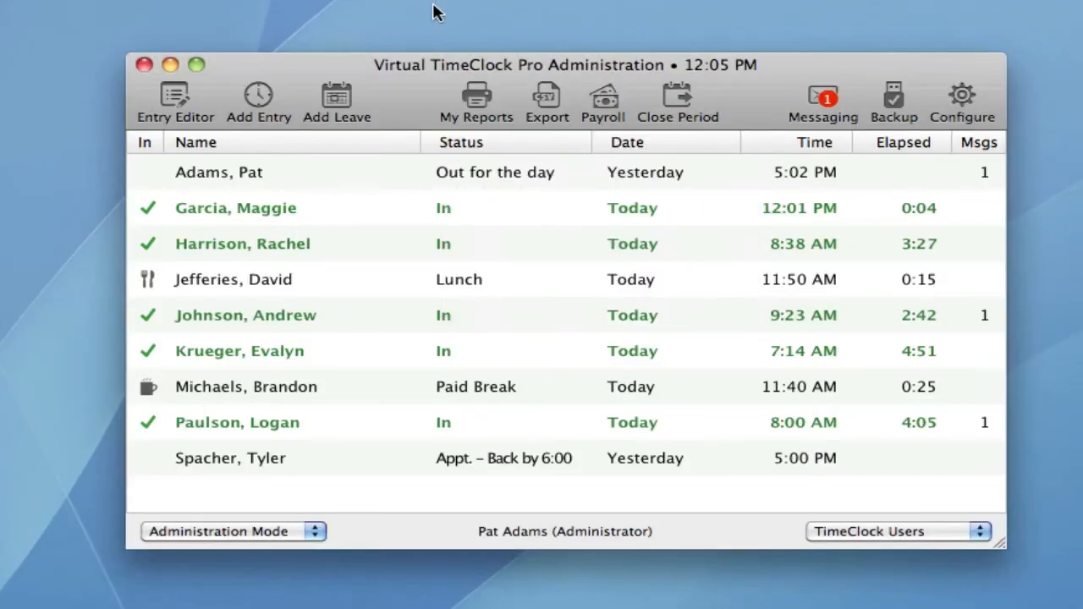
# Step: Start closing the 1/13–1/19/14 payroll period, then cancel without closing
pyautogui.click(678, 96)
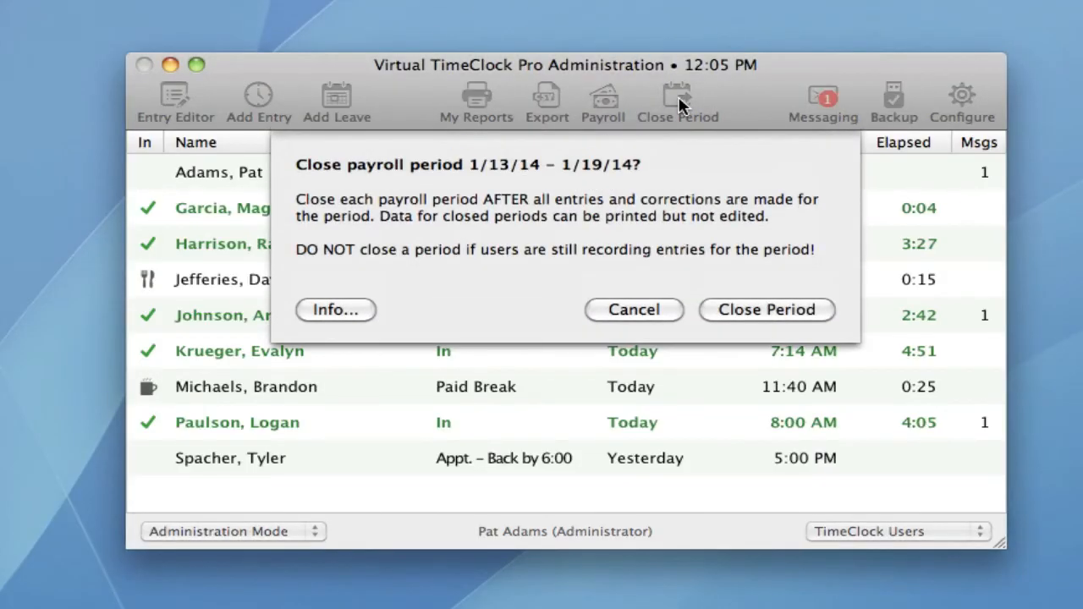
pyautogui.moveTo(677, 101)
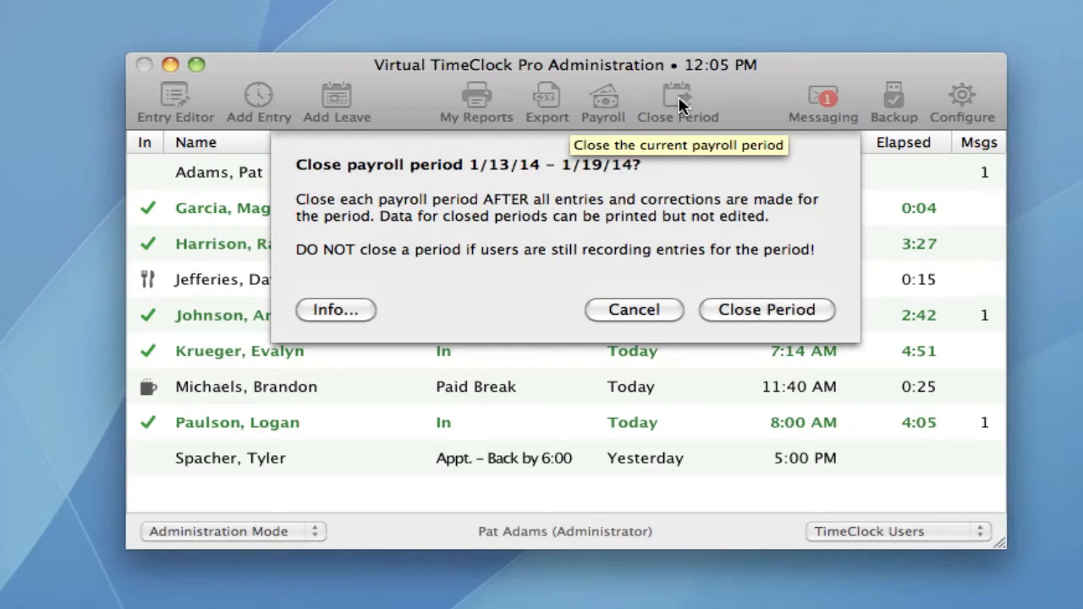
pyautogui.click(634, 310)
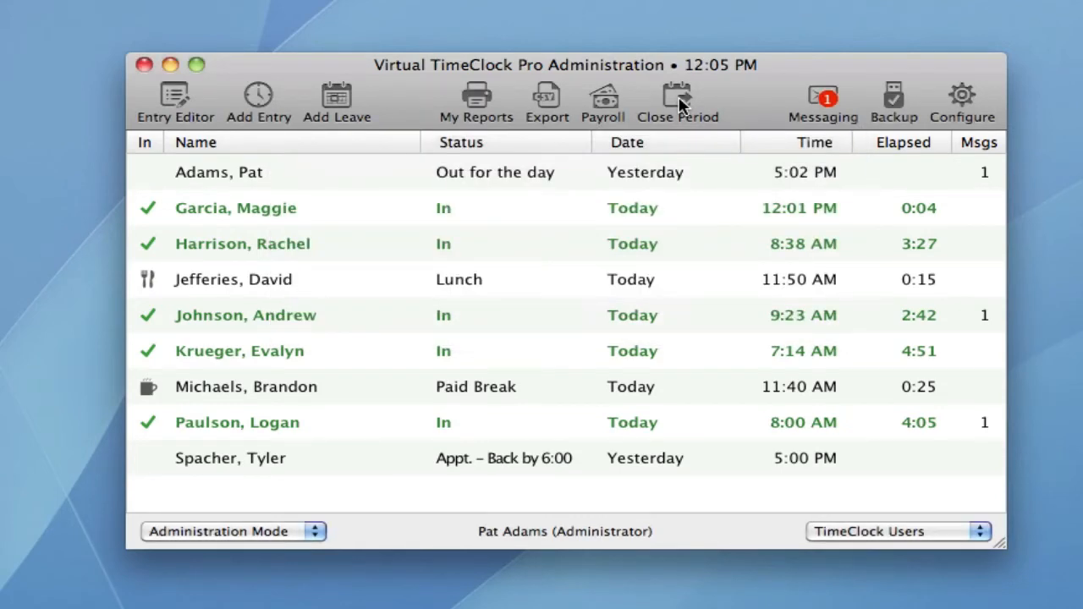
pyautogui.moveTo(687, 101)
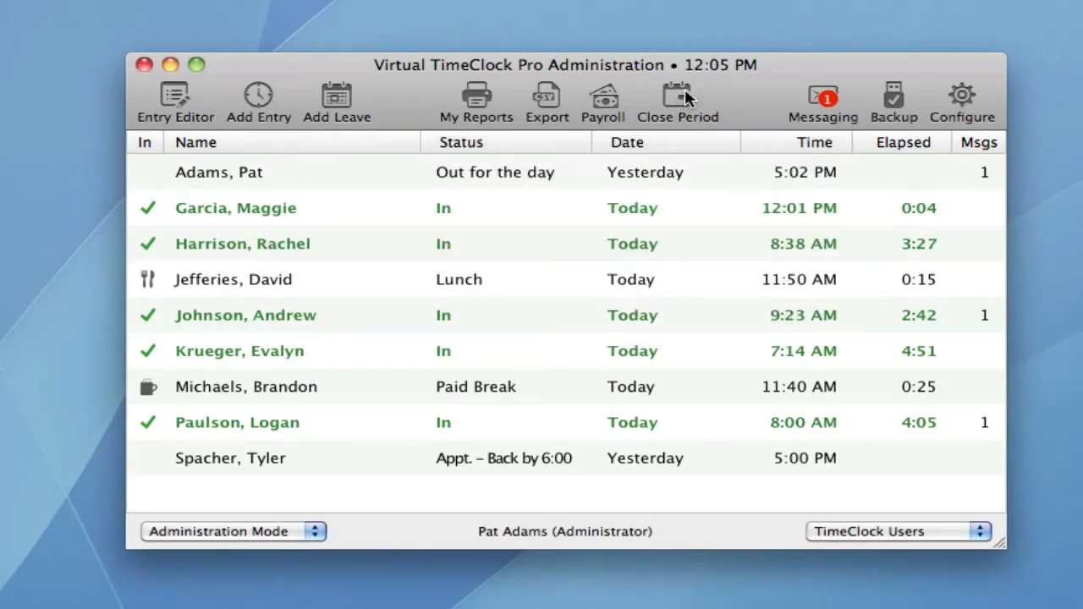
pyautogui.moveTo(685, 101)
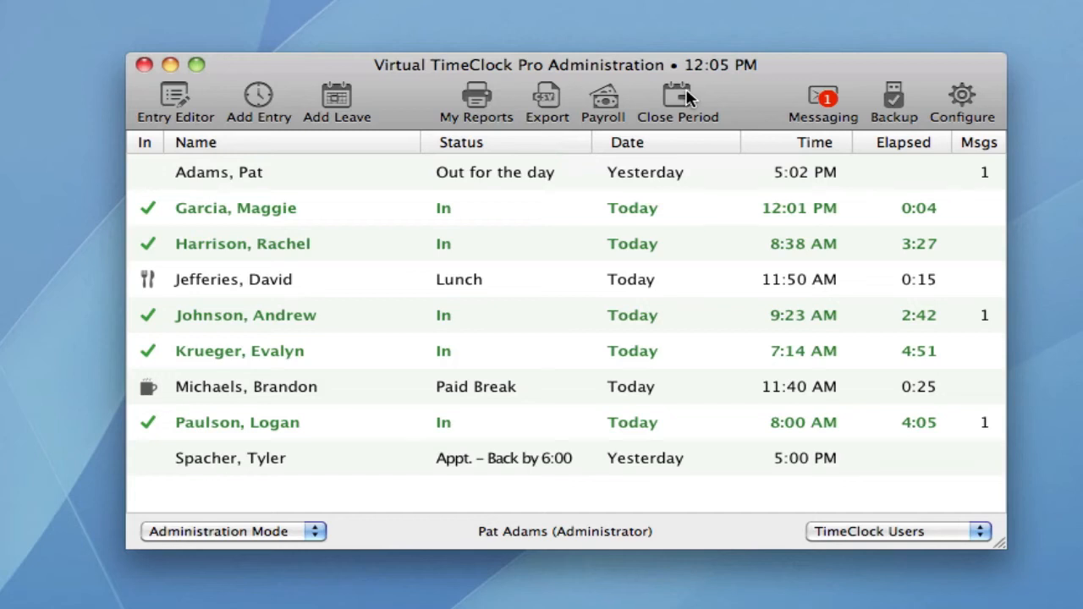
pyautogui.moveTo(969, 106)
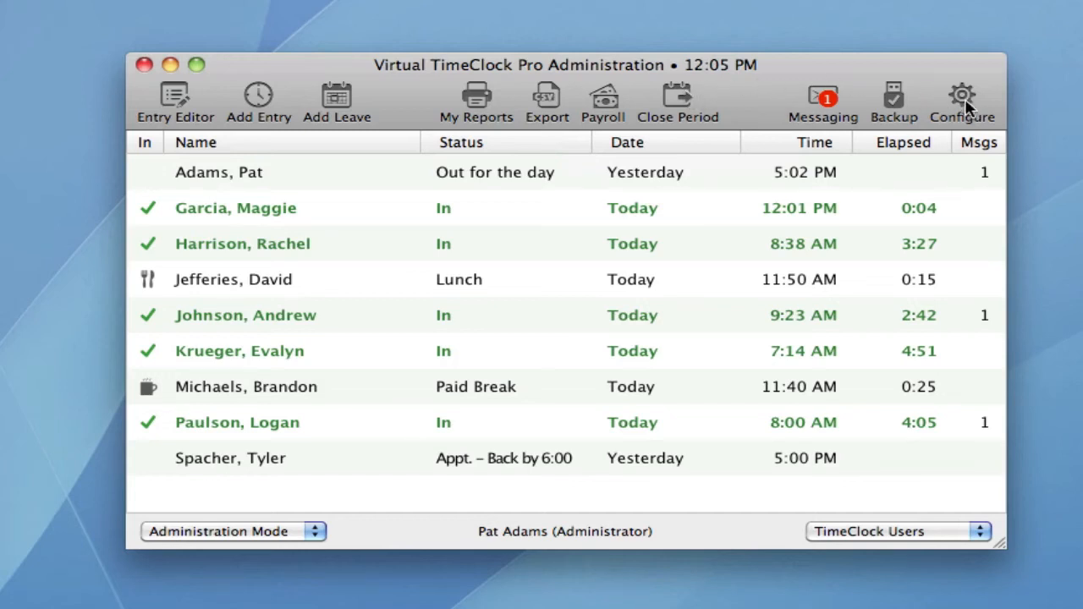
pyautogui.click(962, 100)
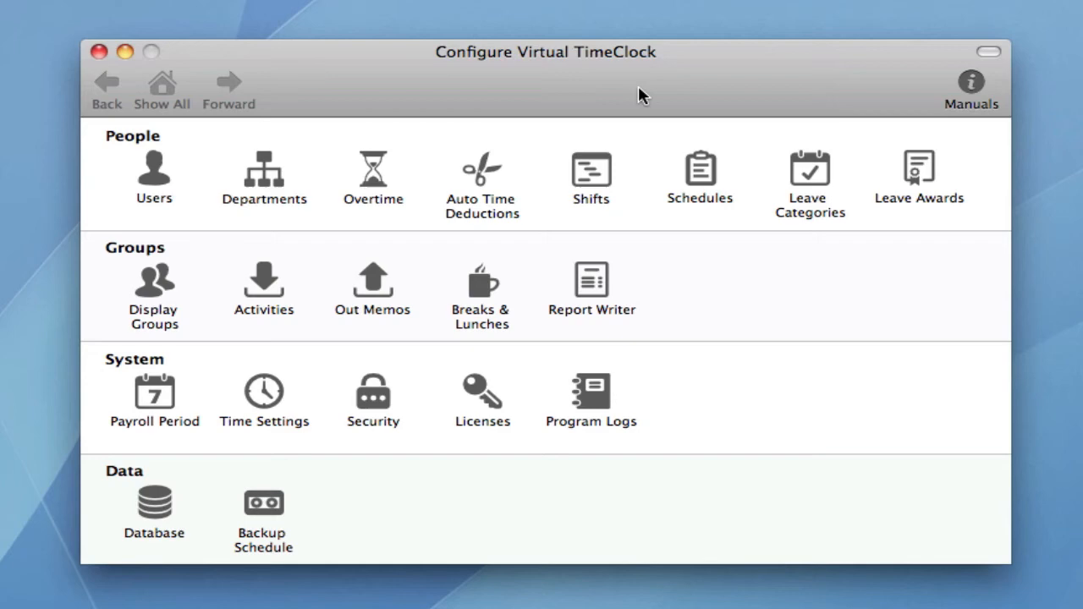
pyautogui.moveTo(203, 164)
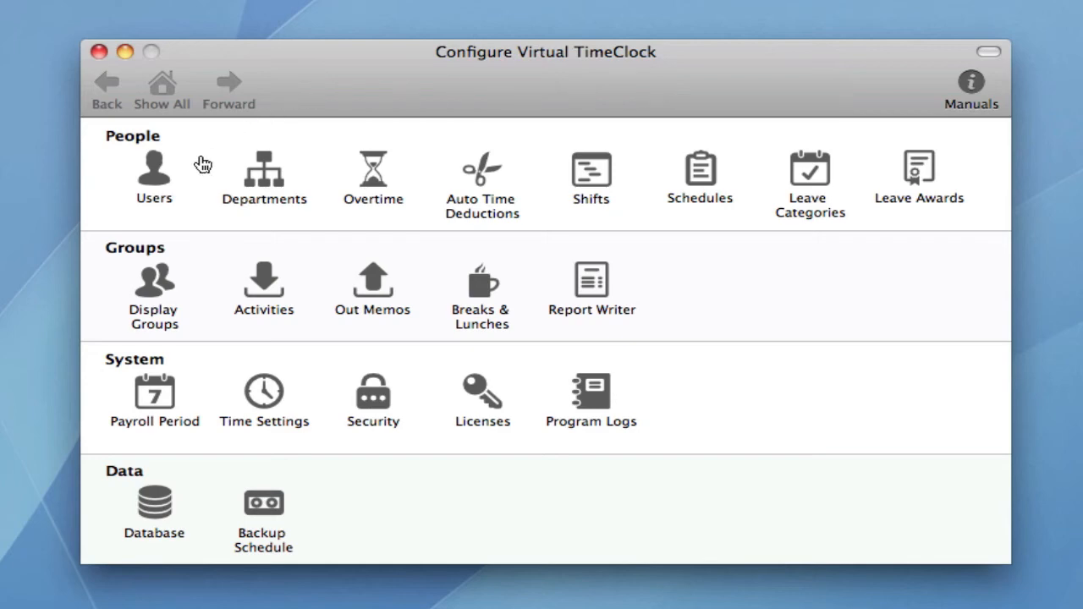
pyautogui.click(153, 169)
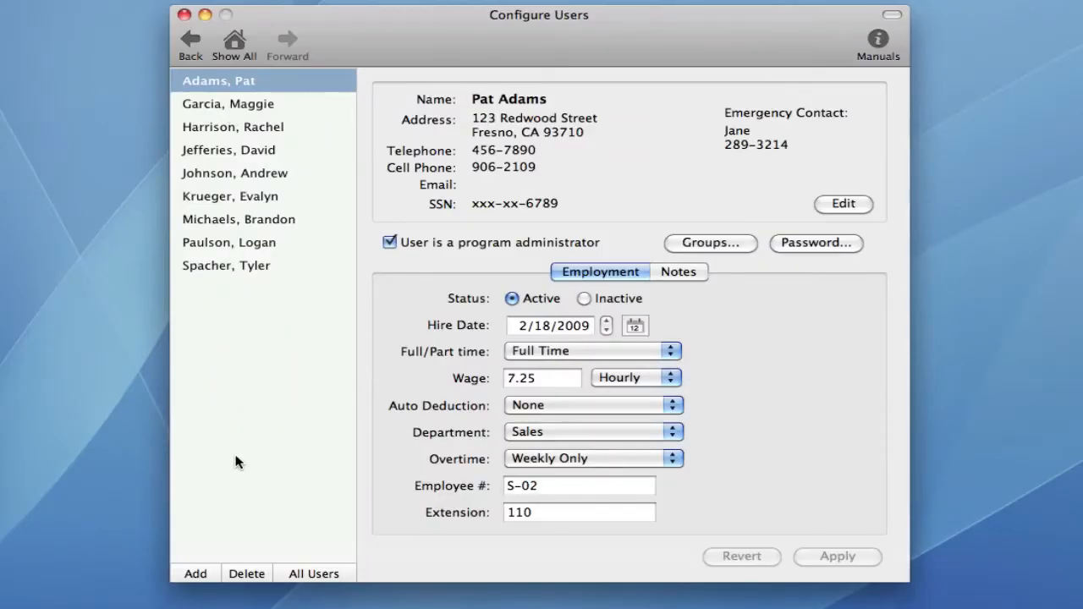
pyautogui.click(195, 574)
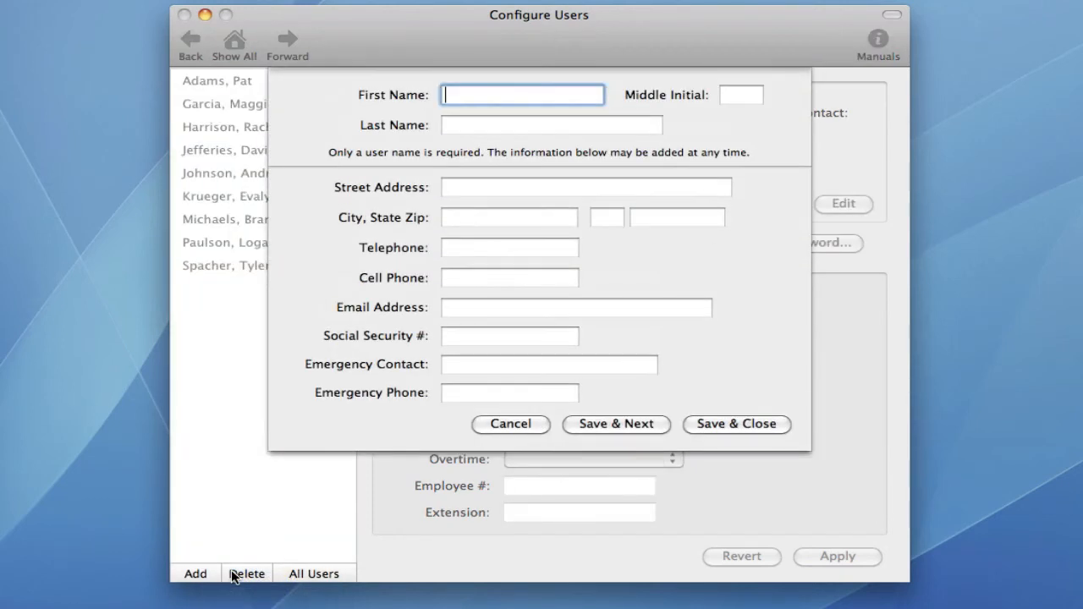
pyautogui.write('Jeff')
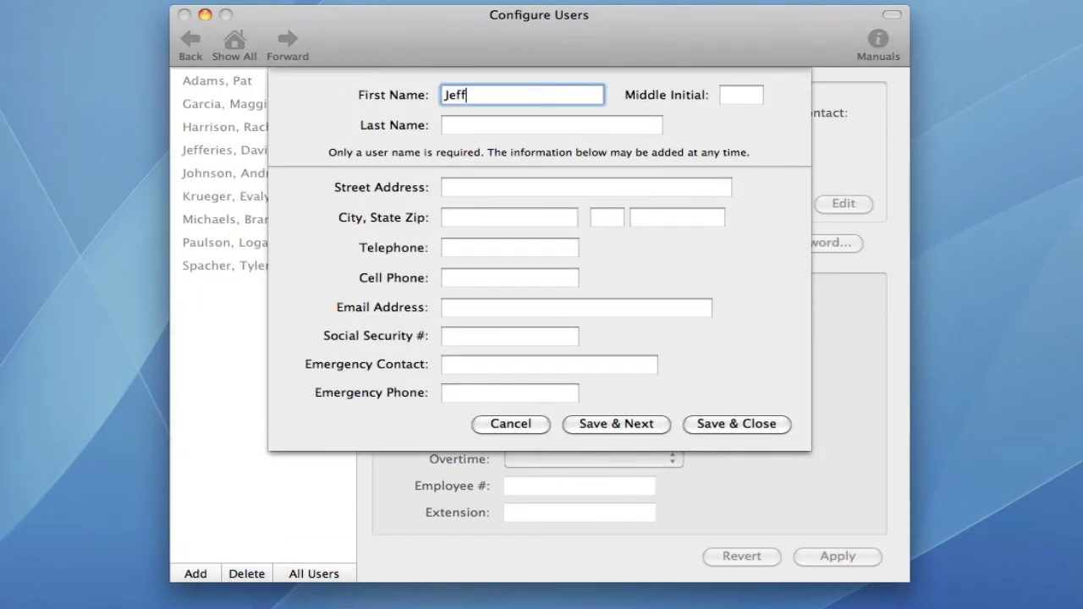
pyautogui.write('Mo')
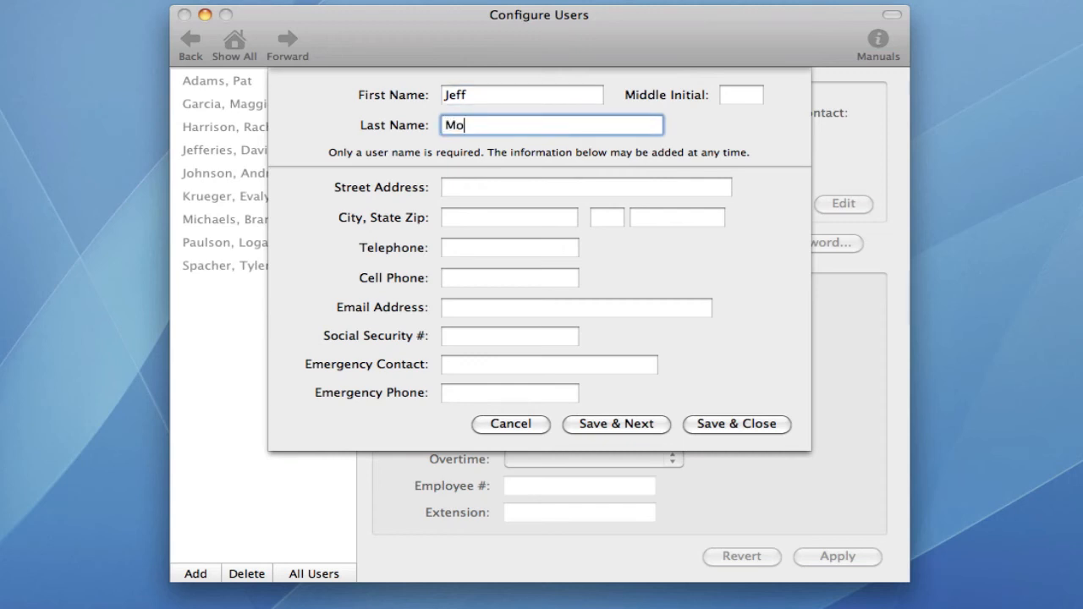
pyautogui.write('rrow')
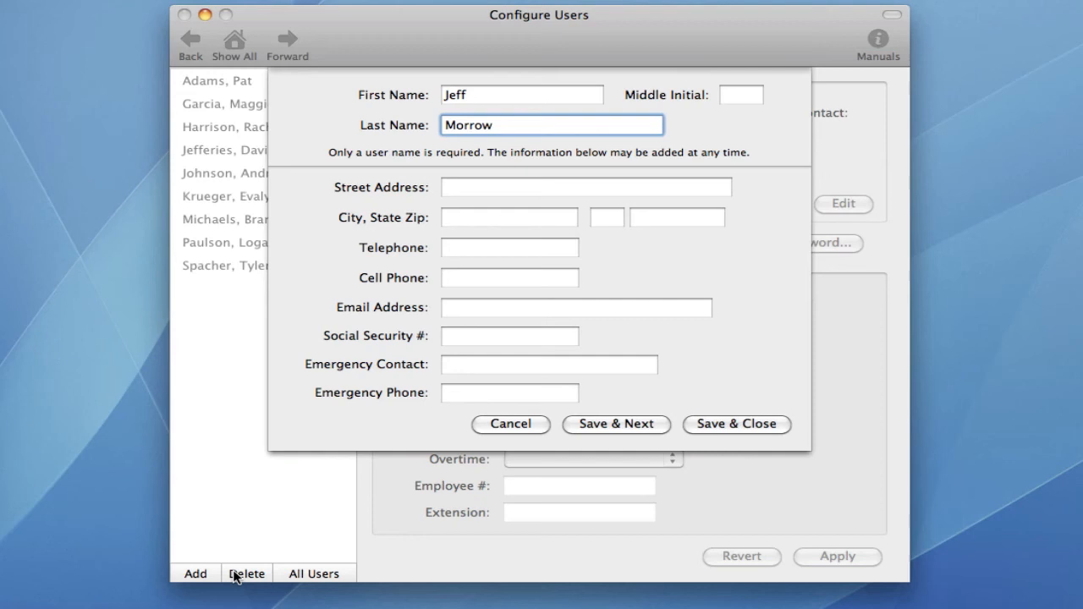
pyautogui.click(736, 424)
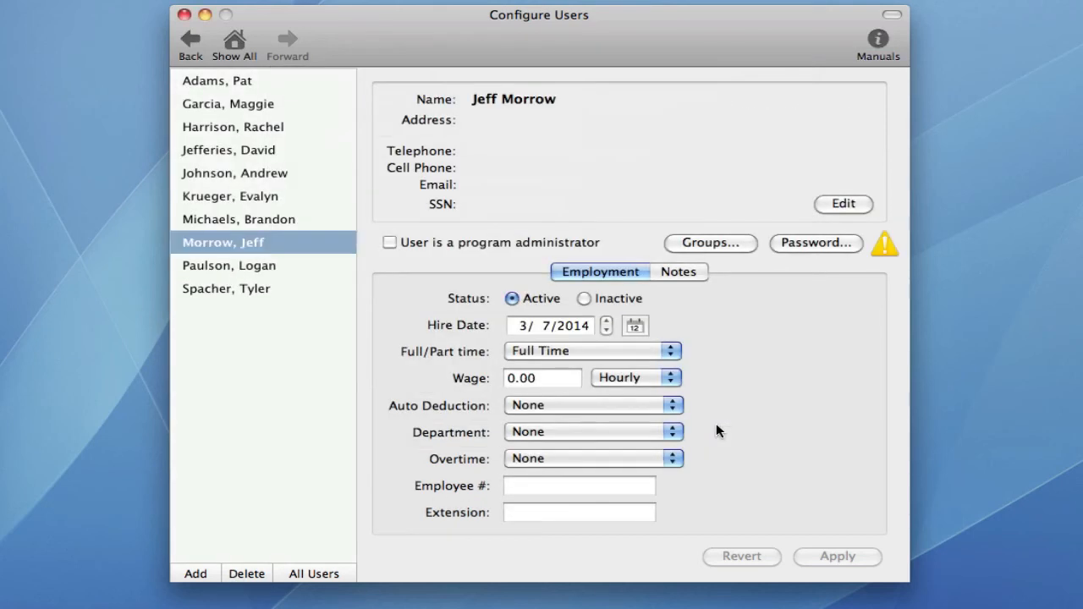
pyautogui.moveTo(256, 74)
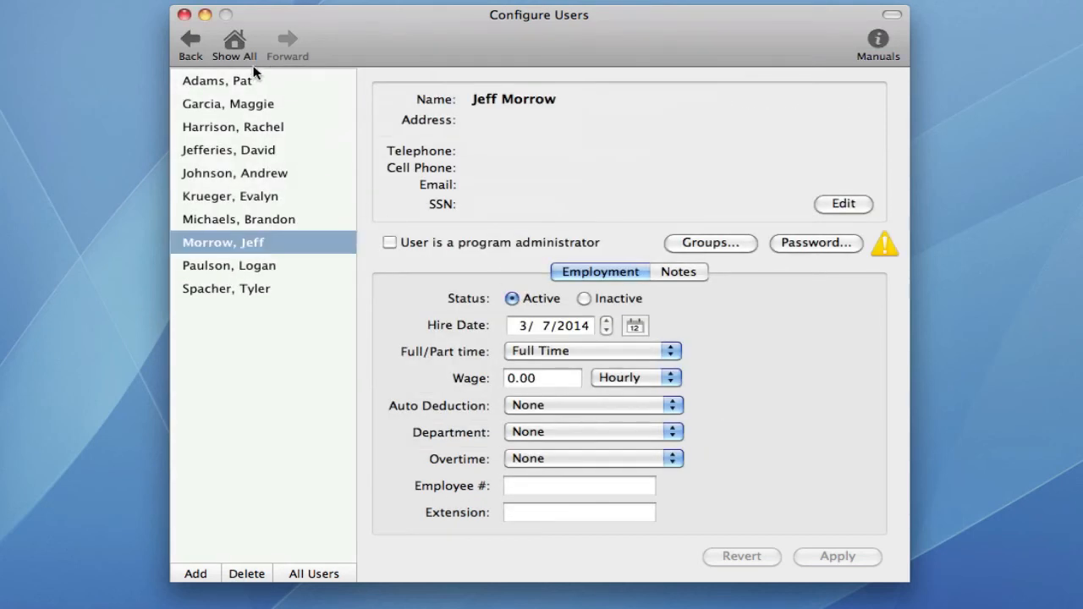
# Step: Review the Weekly Only overtime rule in the Overtime settings
pyautogui.click(234, 43)
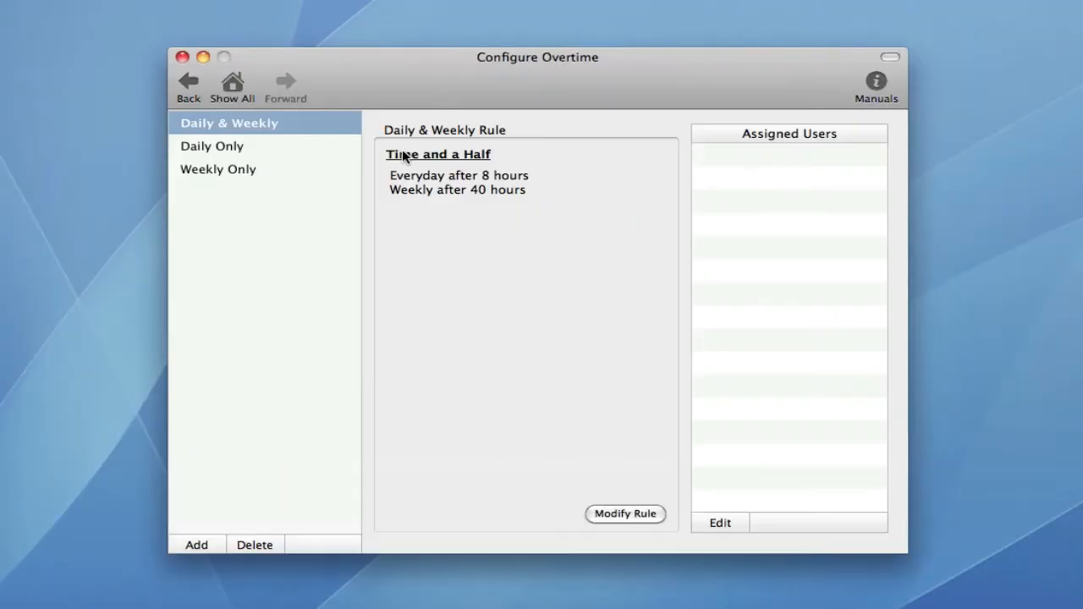
pyautogui.click(219, 170)
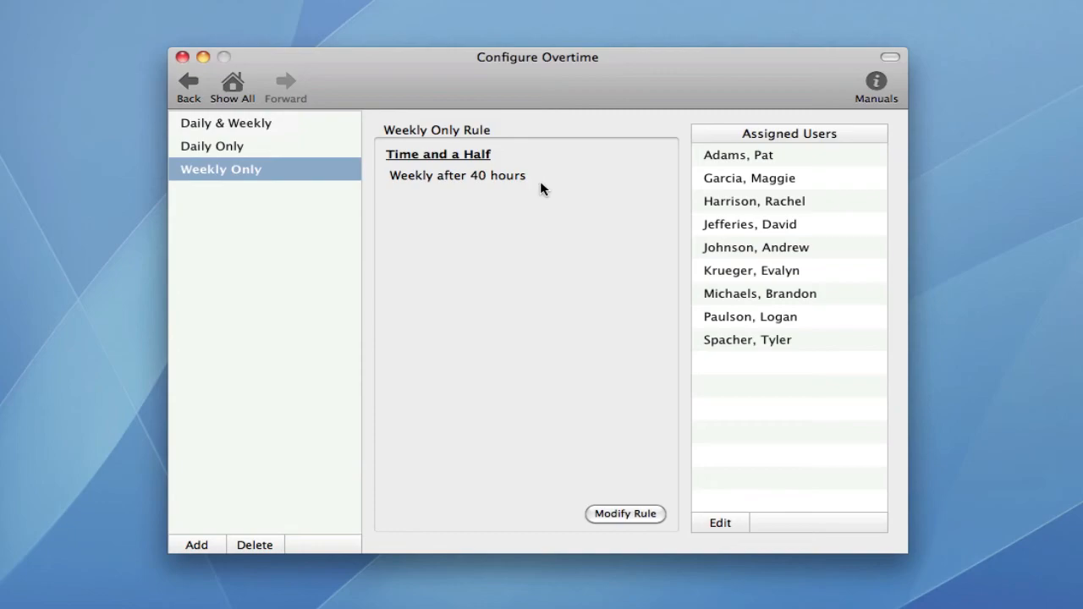
pyautogui.click(232, 85)
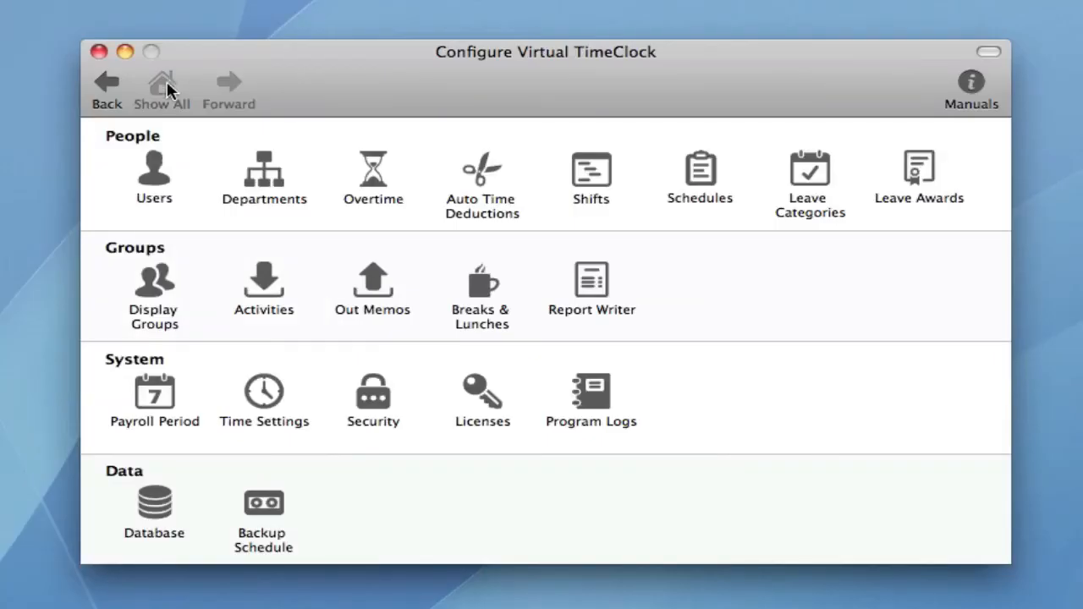
# Step: Check the payroll period settings, keeping the frequency at Weekly
pyautogui.click(154, 394)
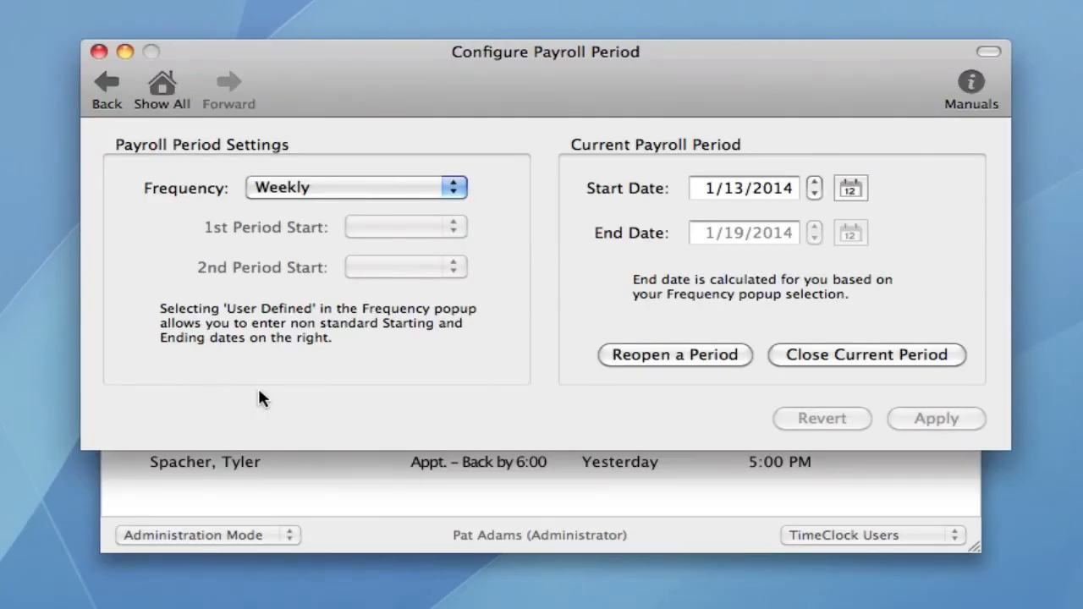
pyautogui.click(453, 187)
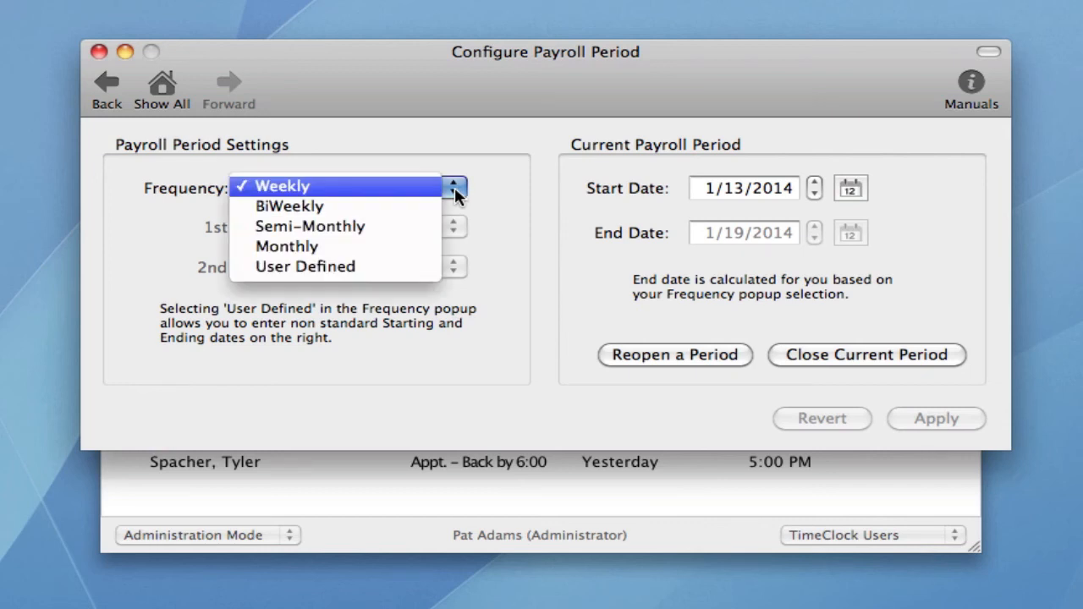
pyautogui.click(282, 186)
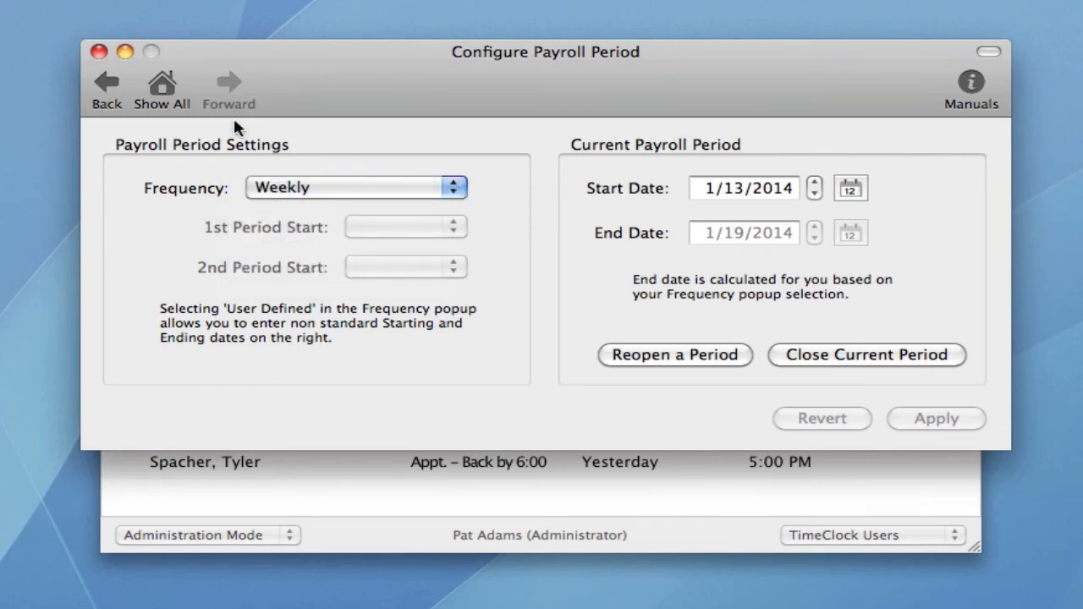
# Step: Review Time Settings: computer clock, Monday workweek start, no rounding
pyautogui.click(162, 85)
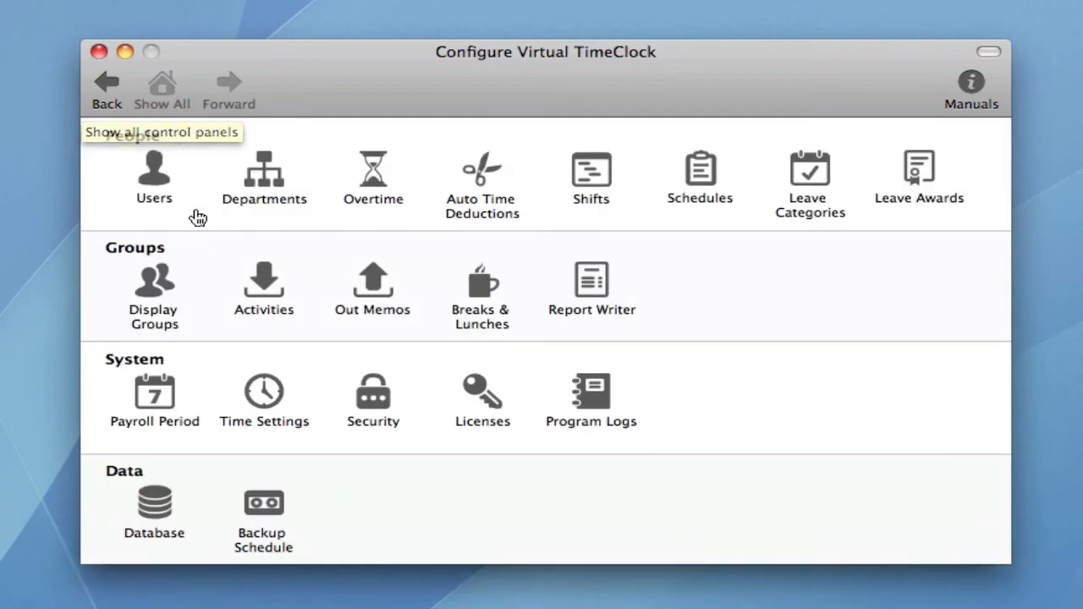
pyautogui.click(263, 389)
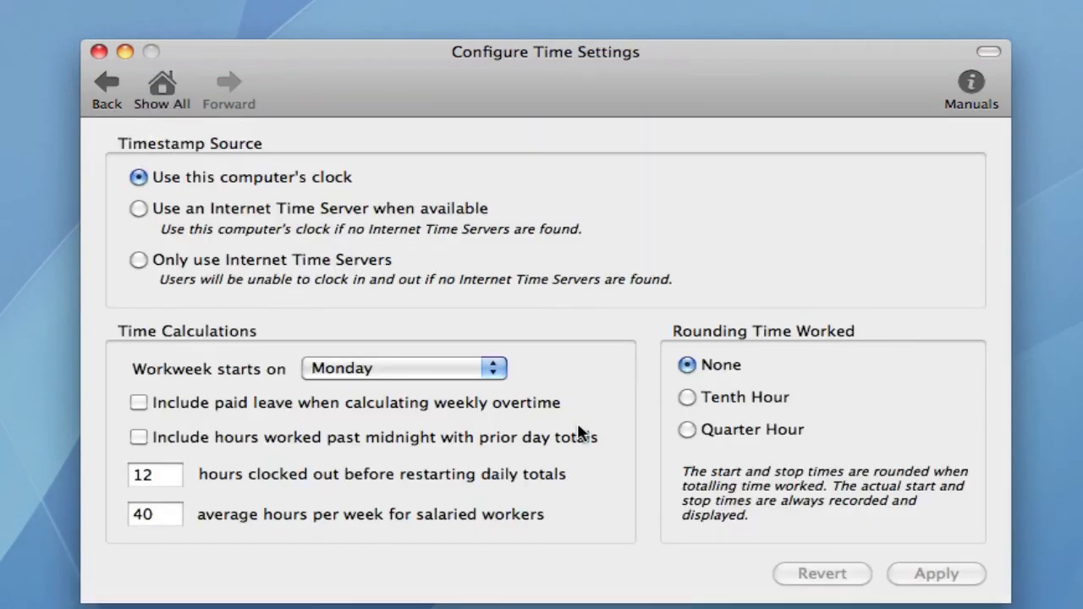
pyautogui.moveTo(838, 409)
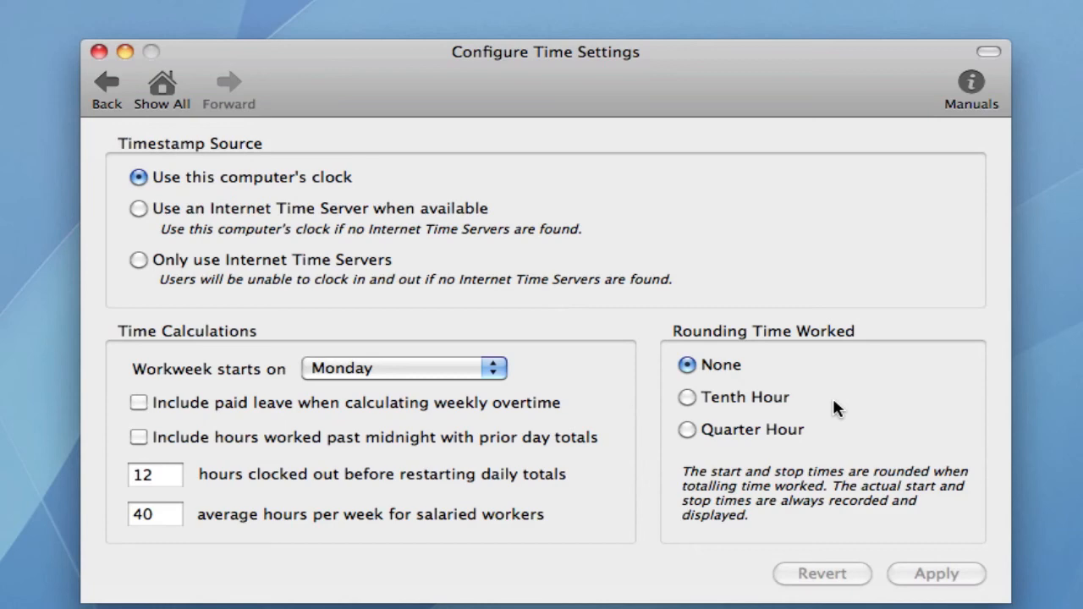
pyautogui.moveTo(105, 71)
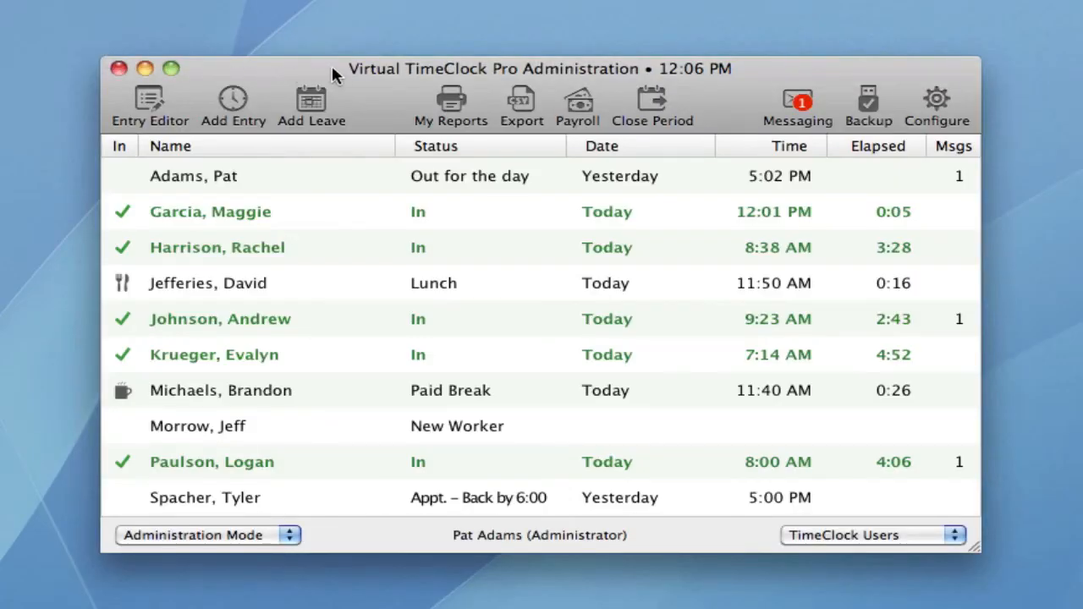
pyautogui.moveTo(364, 74)
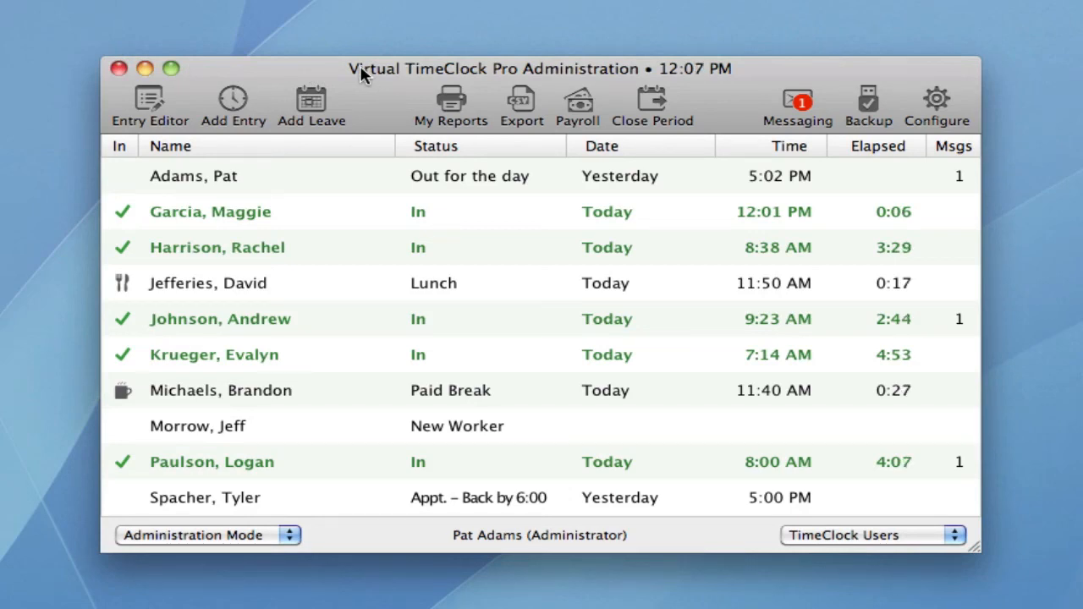
pyautogui.moveTo(353, 185)
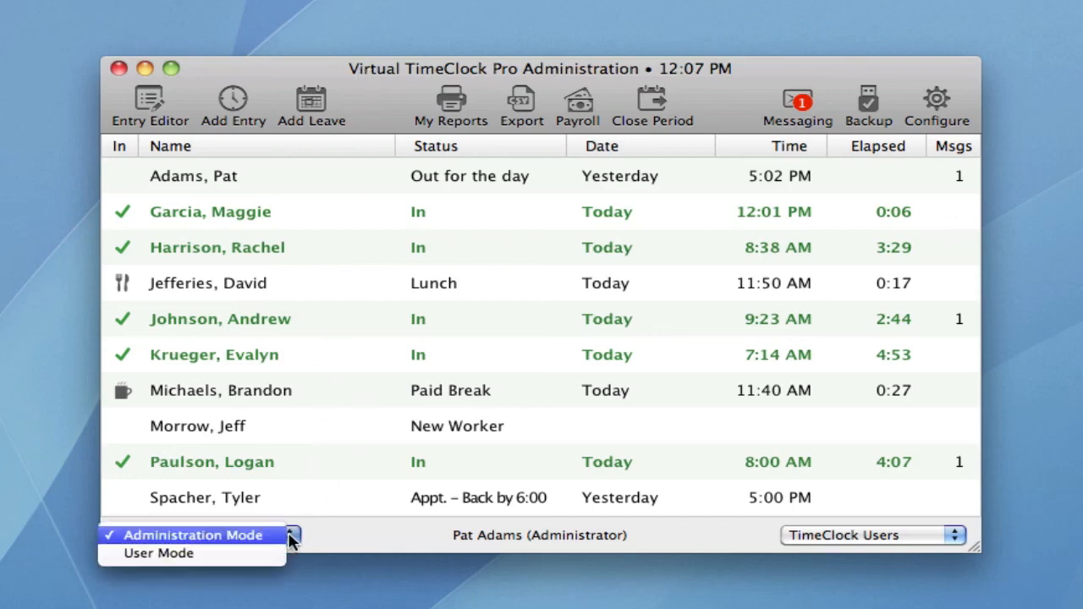
# Step: Switch Virtual TimeClock Pro from Administration Mode back to User Mode via the bottom-left popup
pyautogui.click(158, 552)
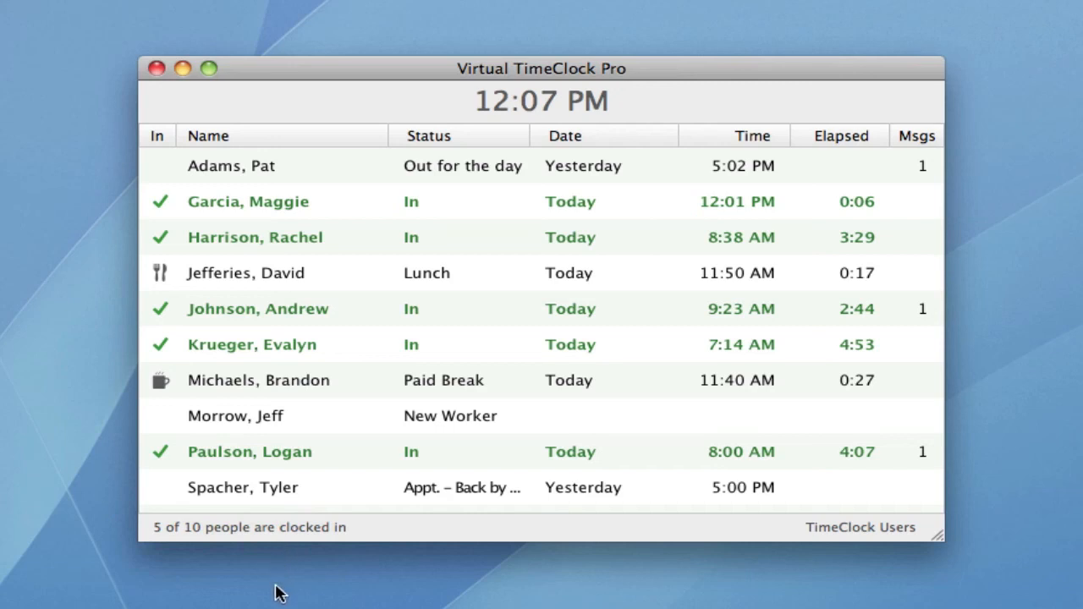